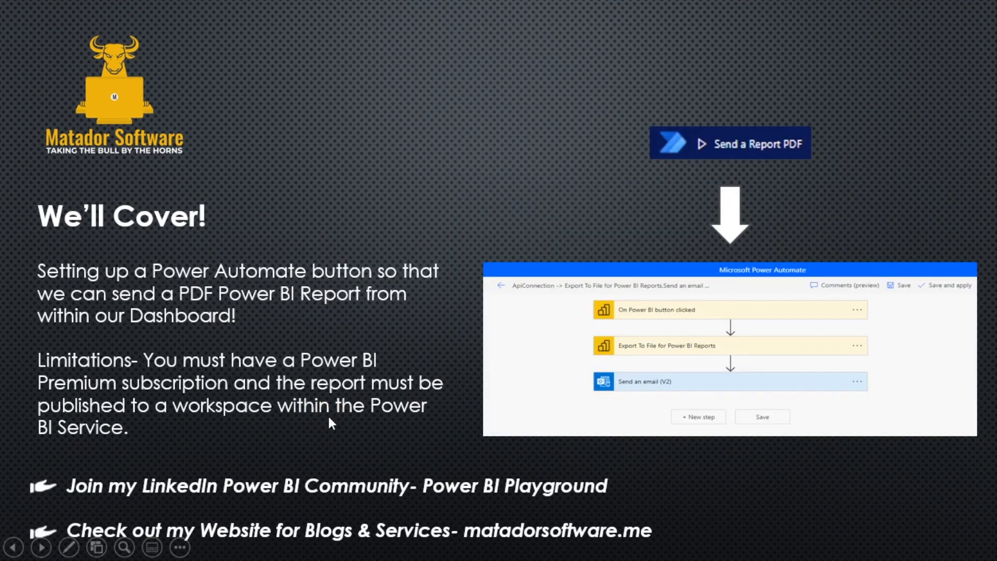
mouse_move(363, 96)
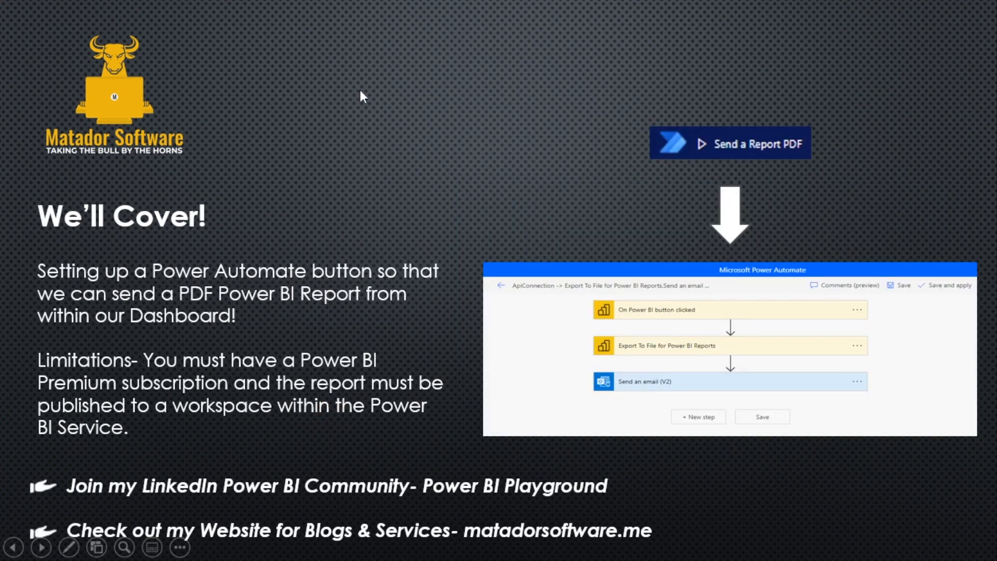
mouse_move(687, 156)
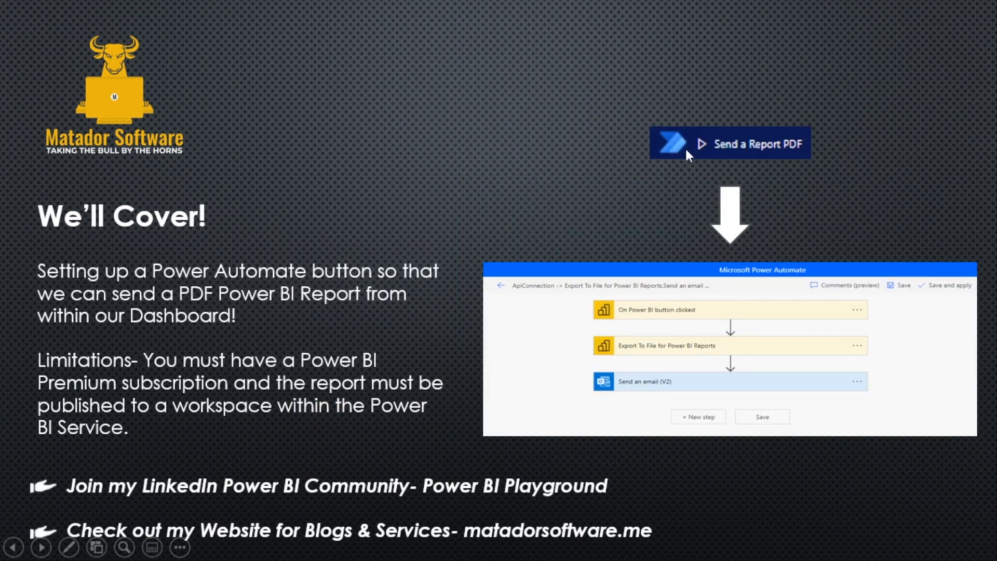
mouse_move(696, 264)
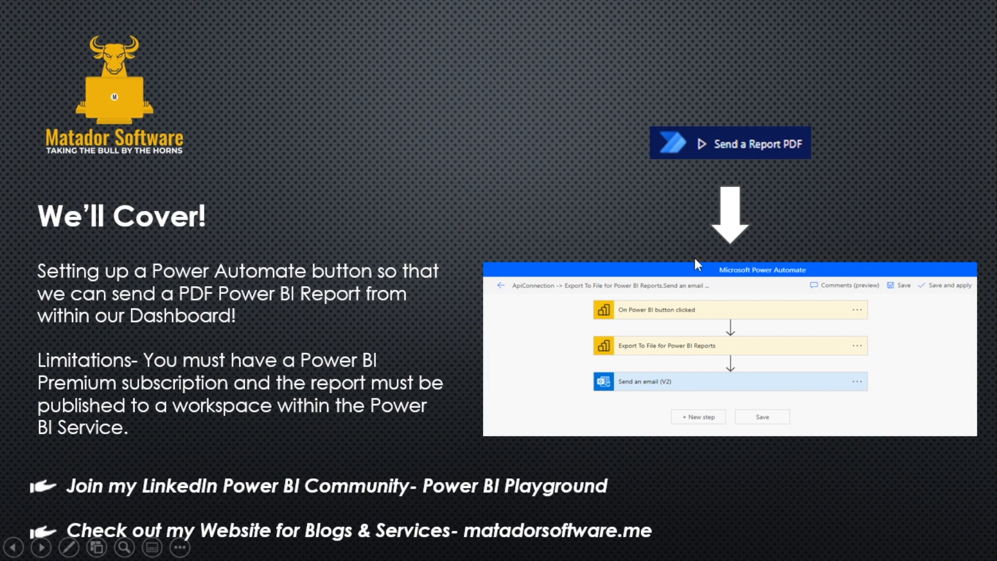
mouse_move(743, 468)
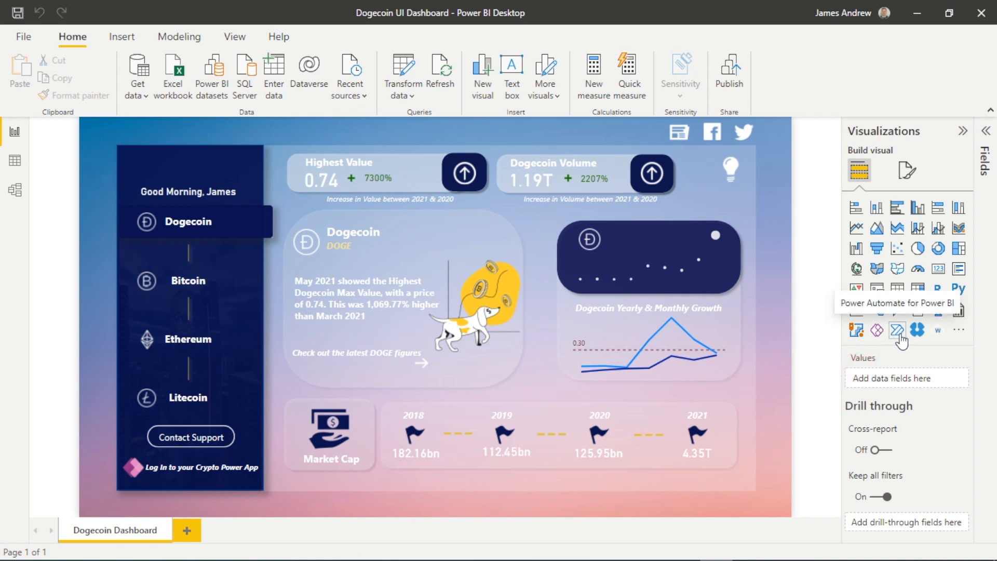
Place a Power Automate visual on the dashboard and start editing its flow.
click(897, 330)
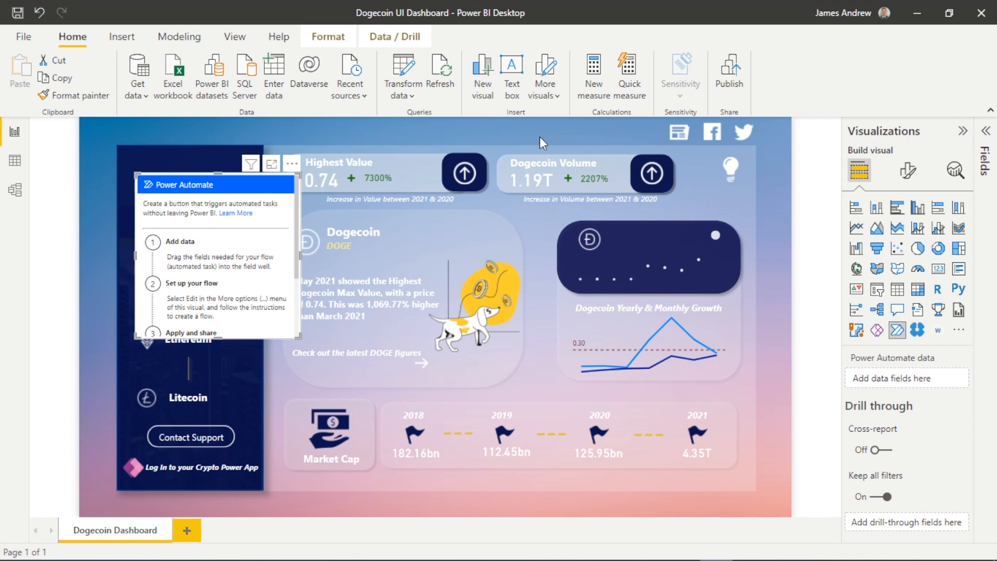
mouse_move(733, 85)
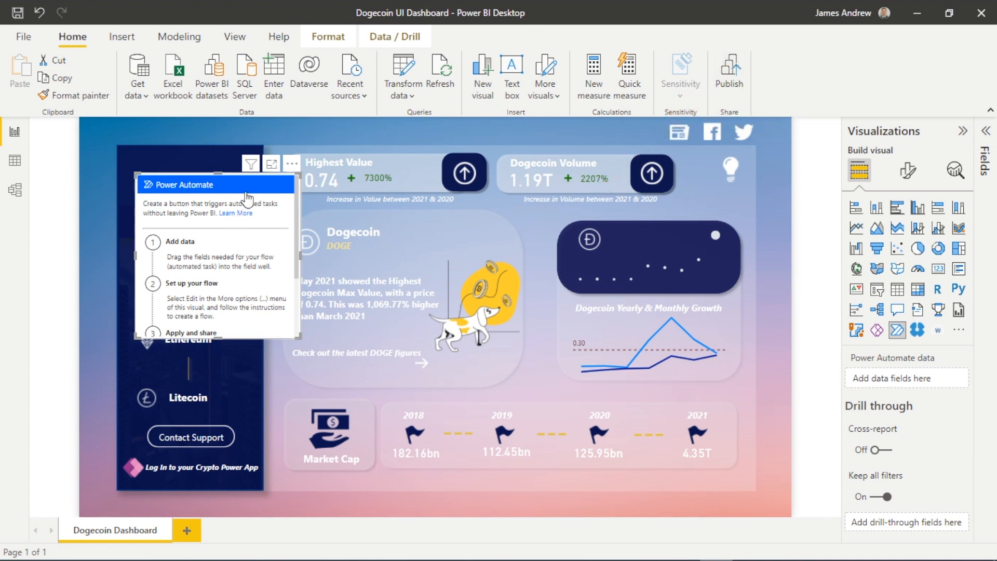
mouse_move(291, 165)
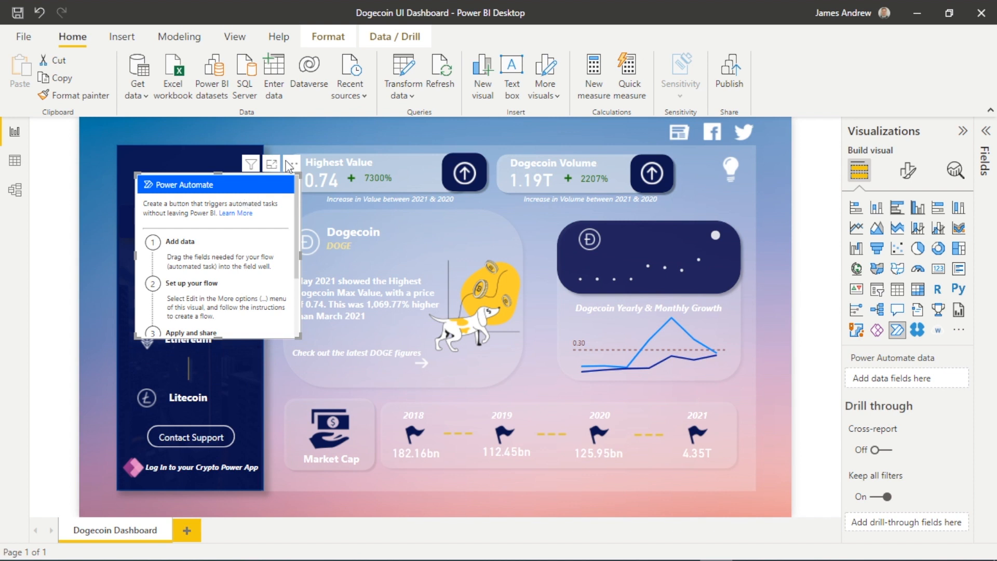
click(291, 164)
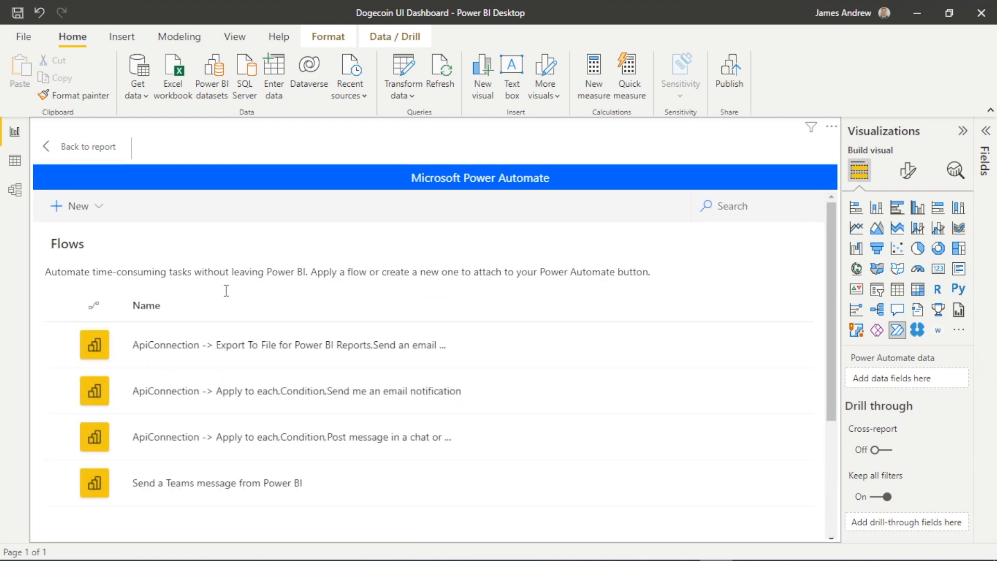
Create a new instant cloud flow triggered by the Power BI button click.
scroll(down, 3)
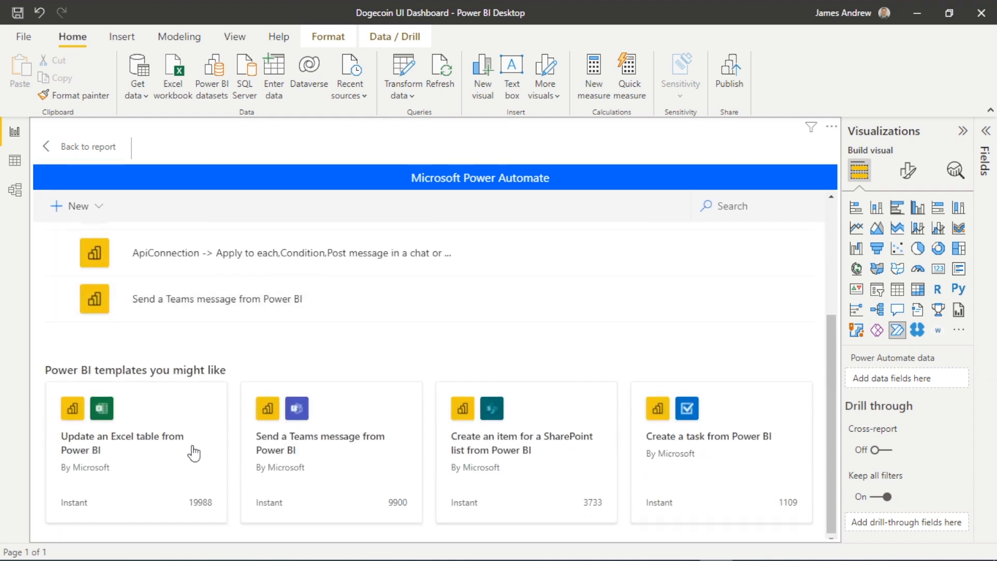
mouse_move(319, 436)
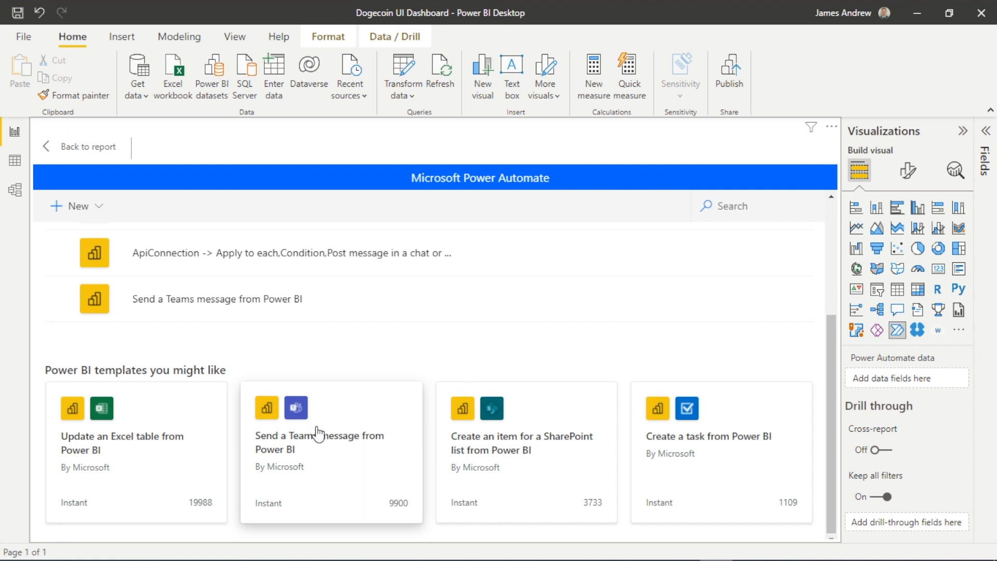
mouse_move(681, 451)
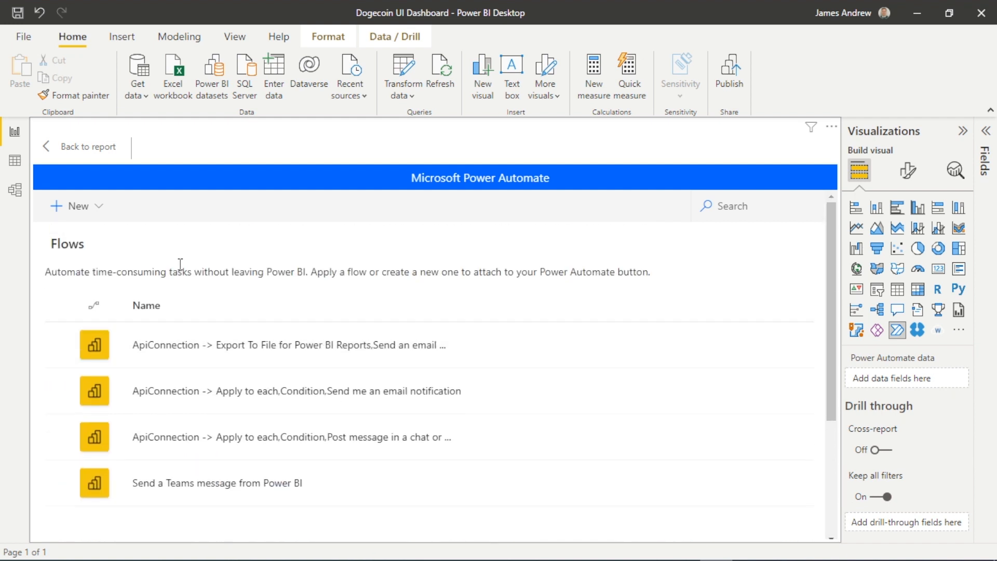
click(75, 206)
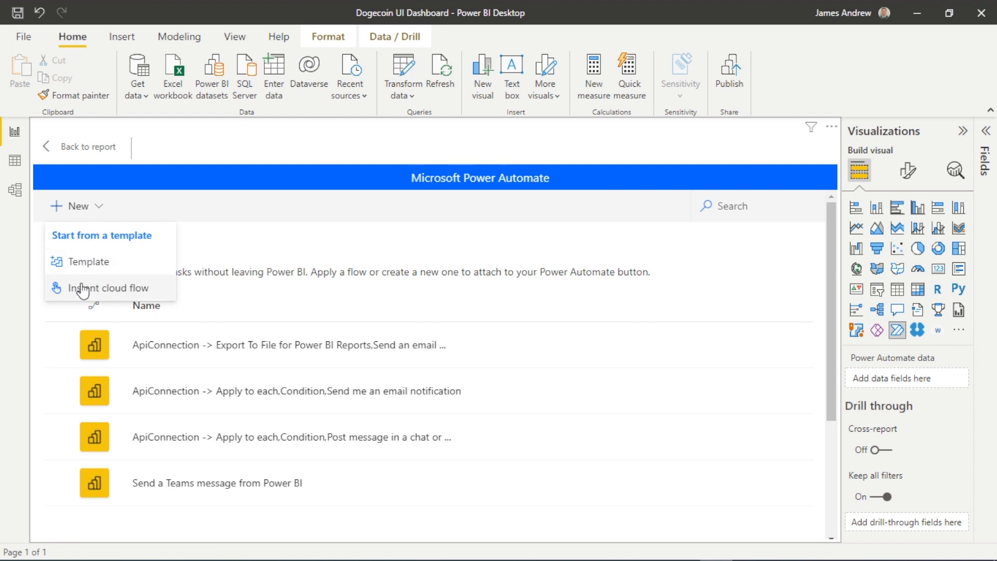
click(106, 288)
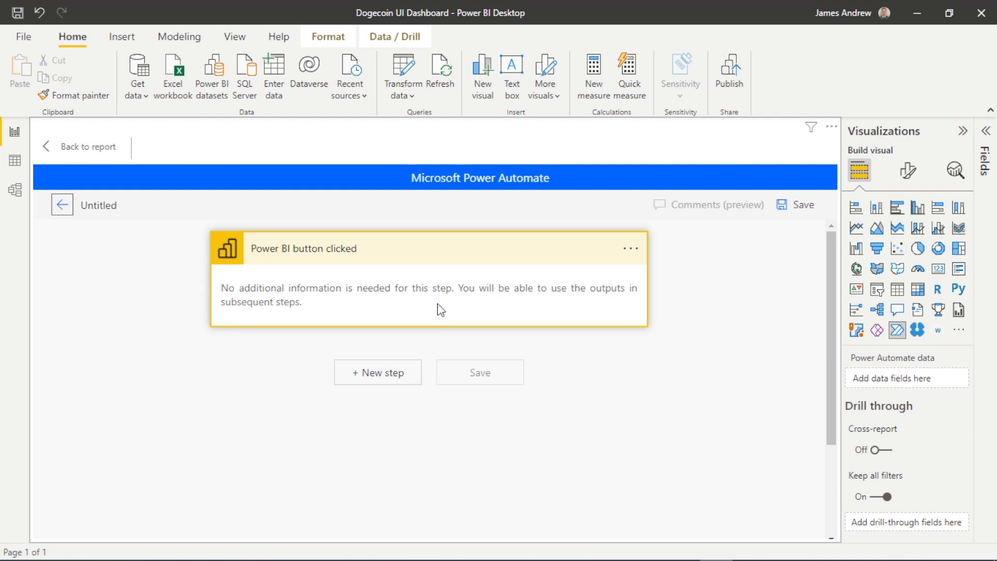
mouse_move(359, 371)
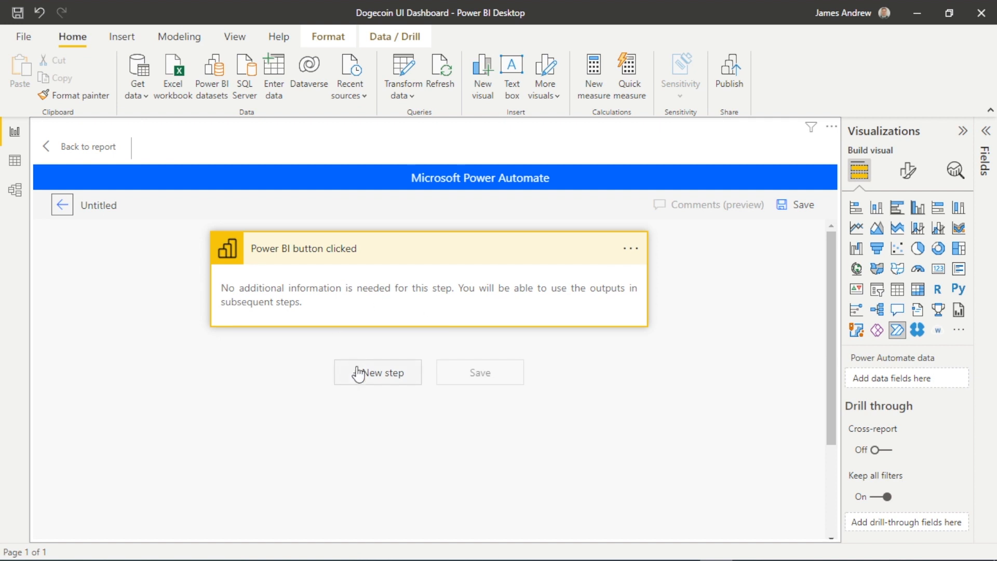
Add an Export To File for Power BI Reports step after the button trigger.
click(378, 372)
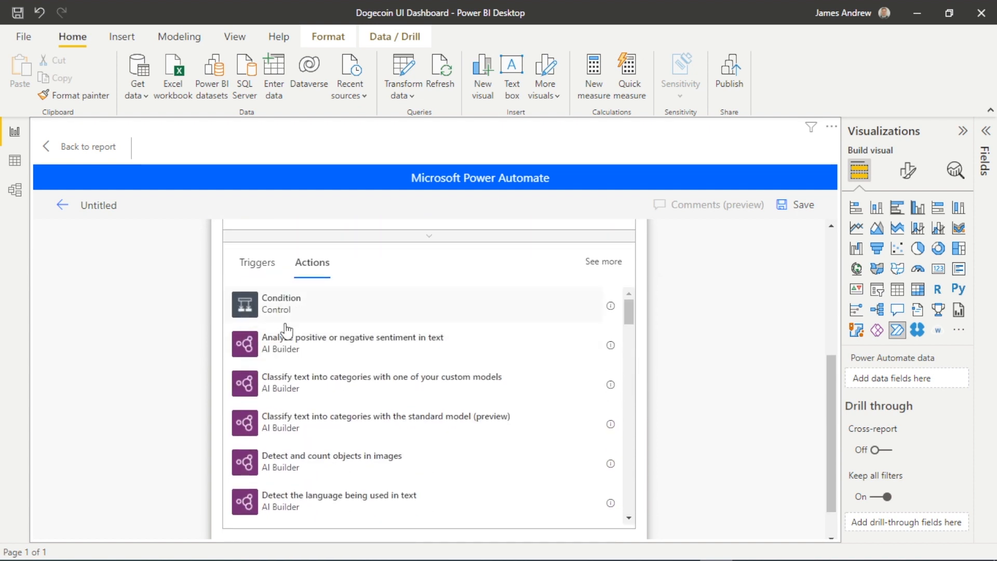
scroll(down, 3)
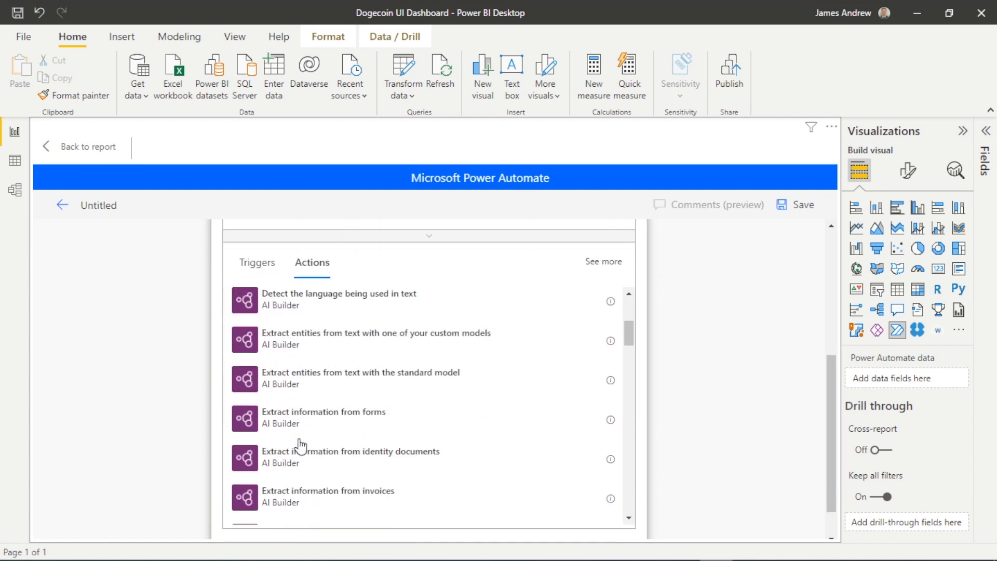
scroll(down, 3)
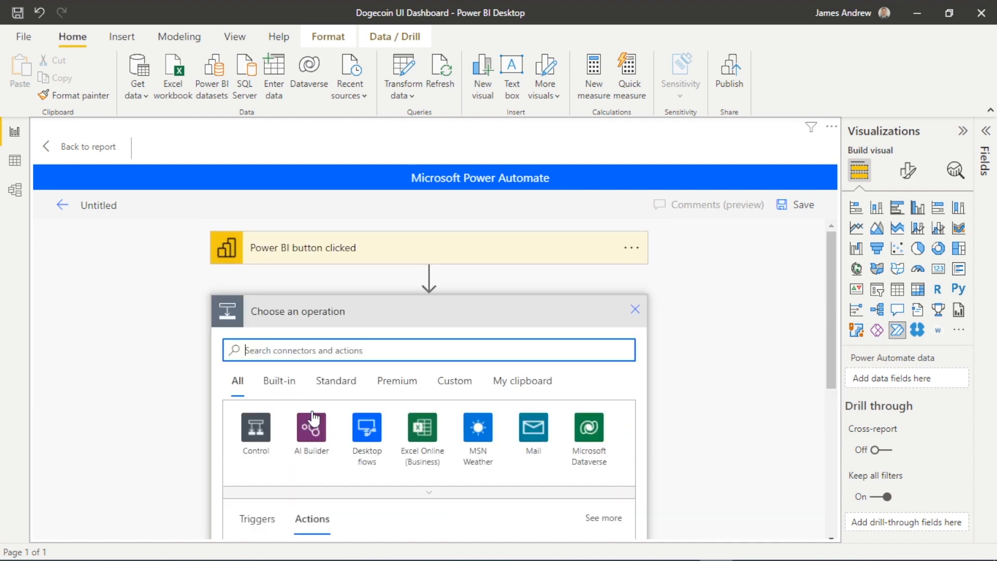
text(pow)
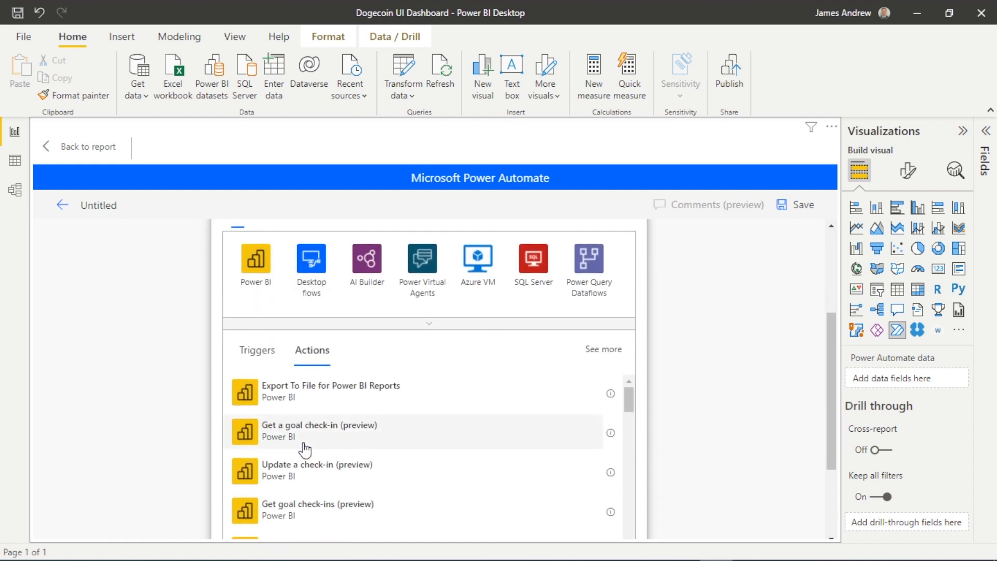
click(293, 391)
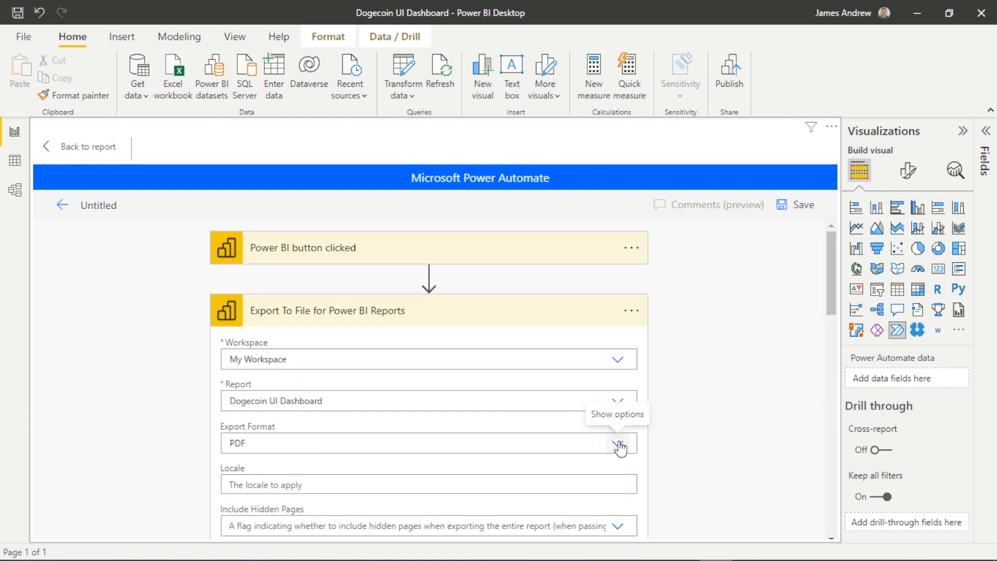
Keep PDF as the export format and leave the optional export parameters blank.
click(617, 443)
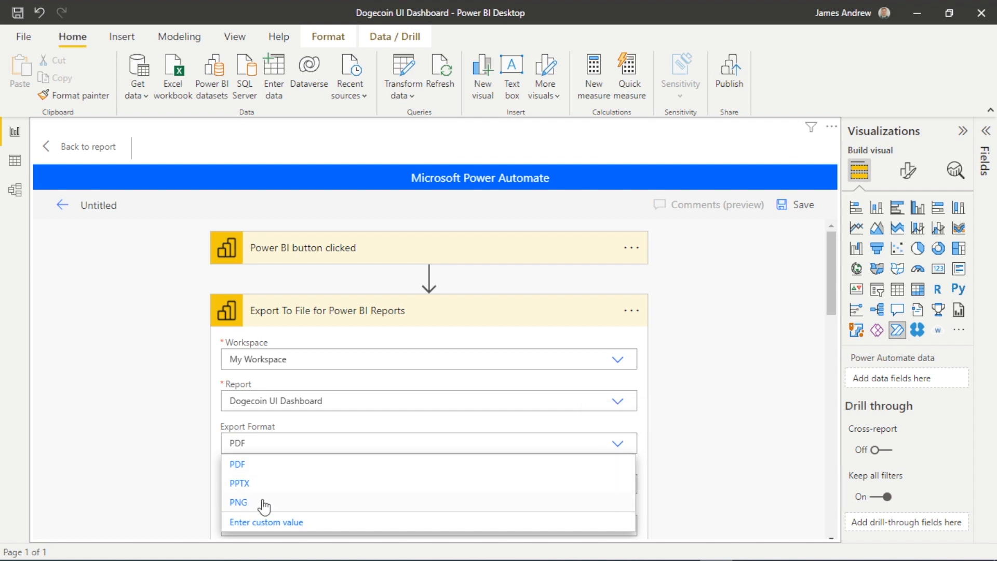
mouse_move(259, 467)
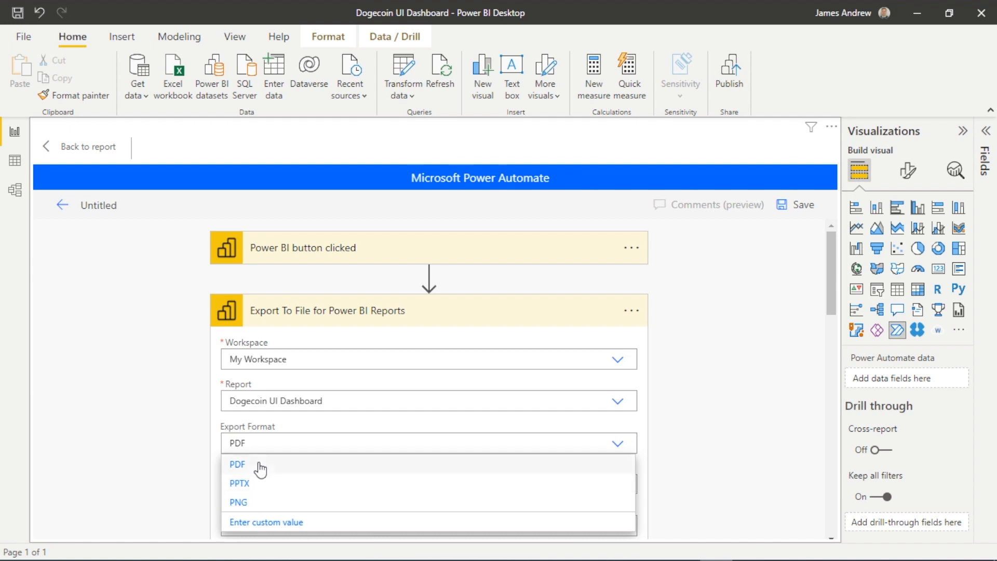
click(237, 464)
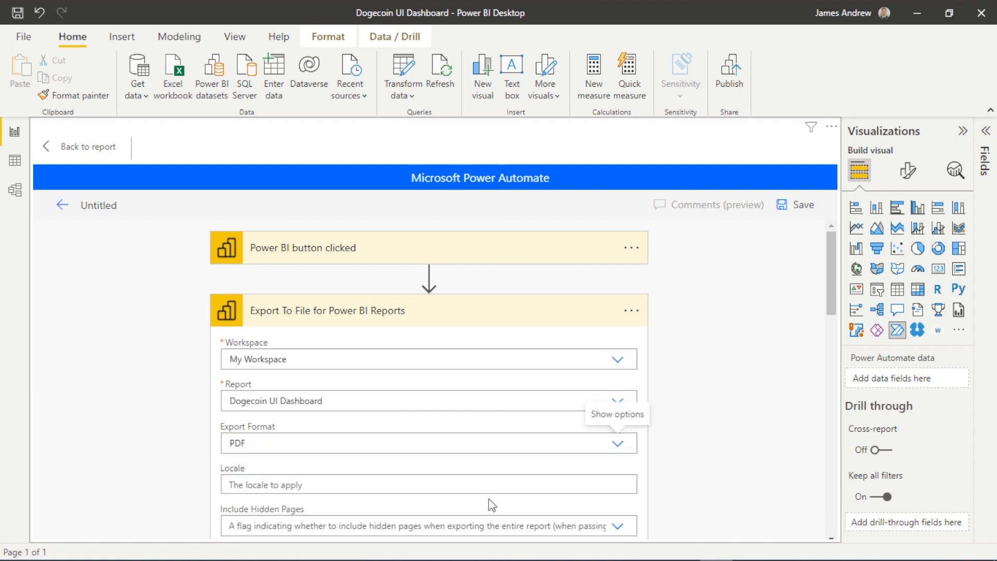
scroll(down, 3)
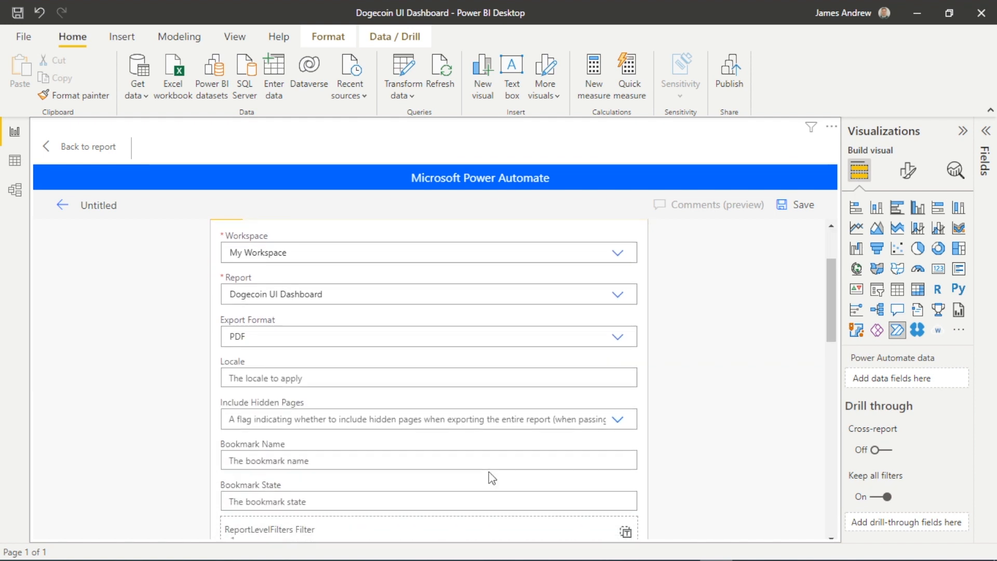
scroll(down, 3)
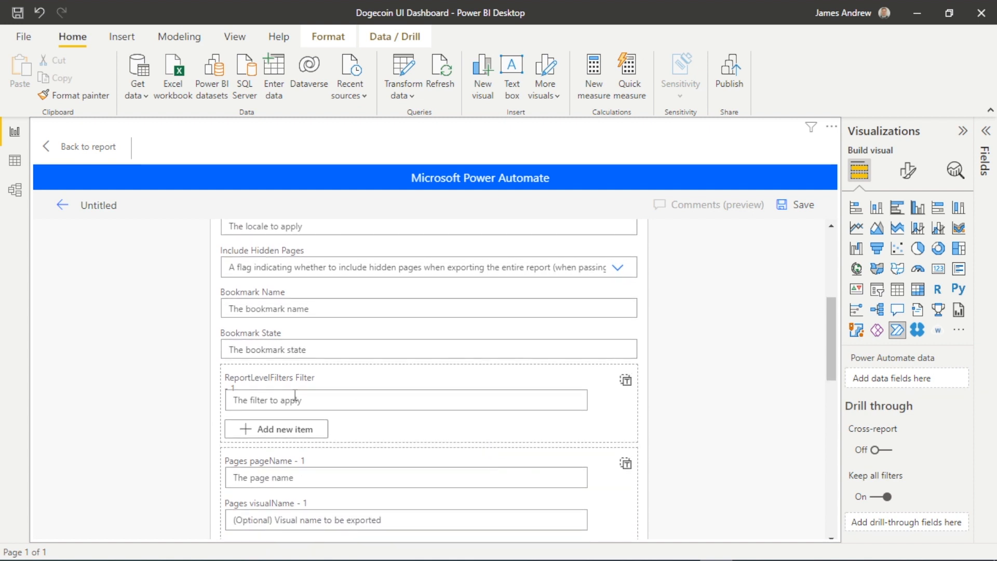
scroll(down, 3)
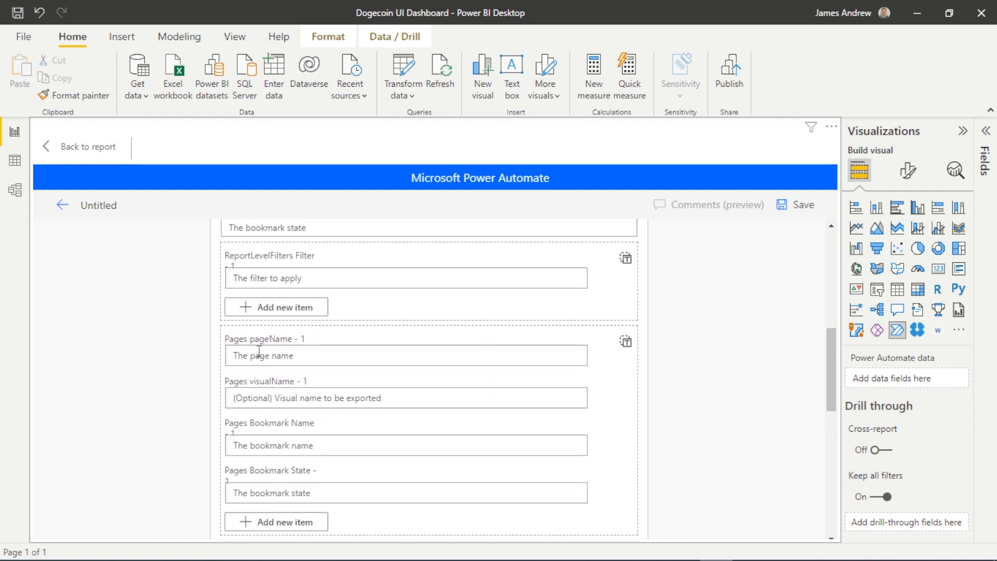
scroll(down, 3)
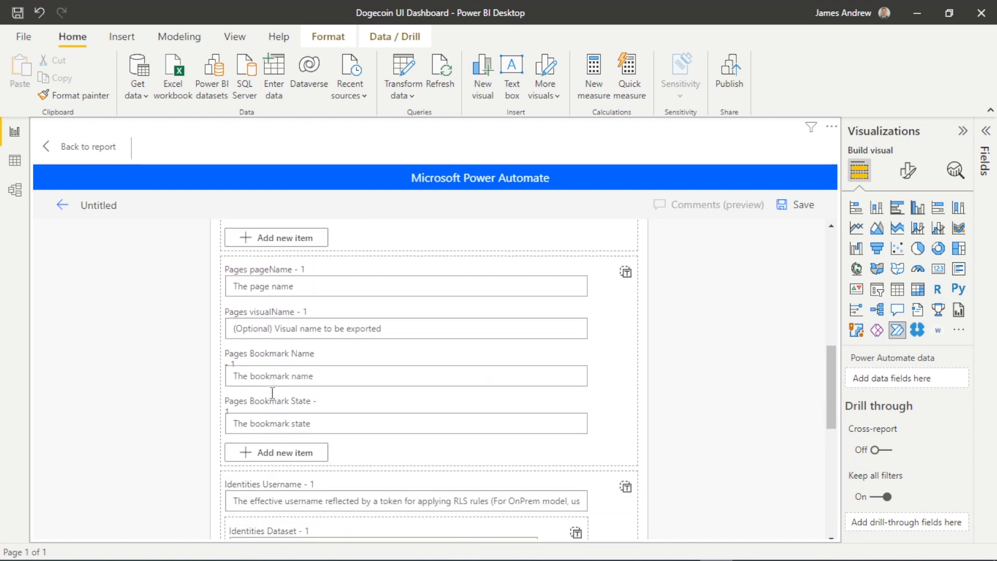
scroll(down, 3)
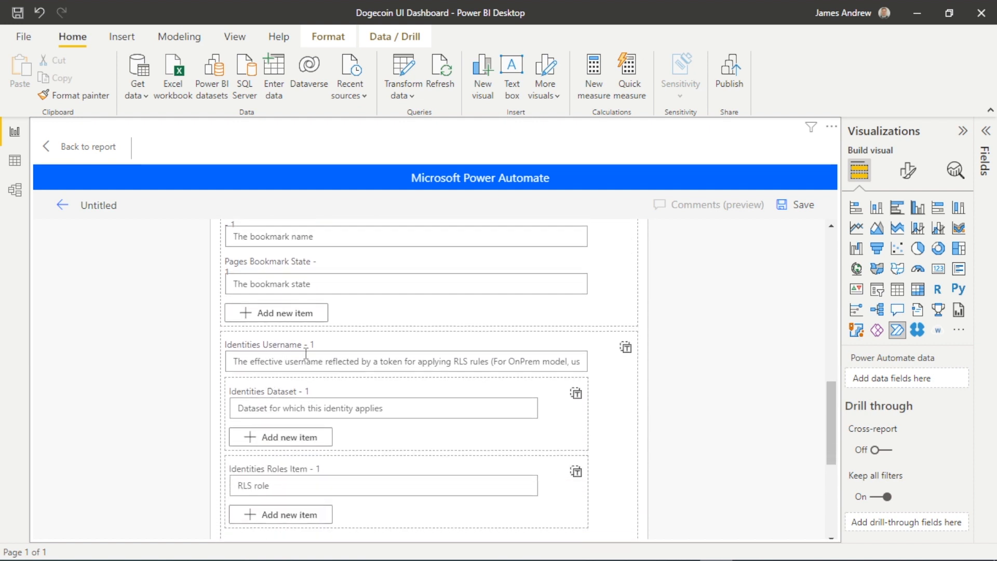
scroll(down, 3)
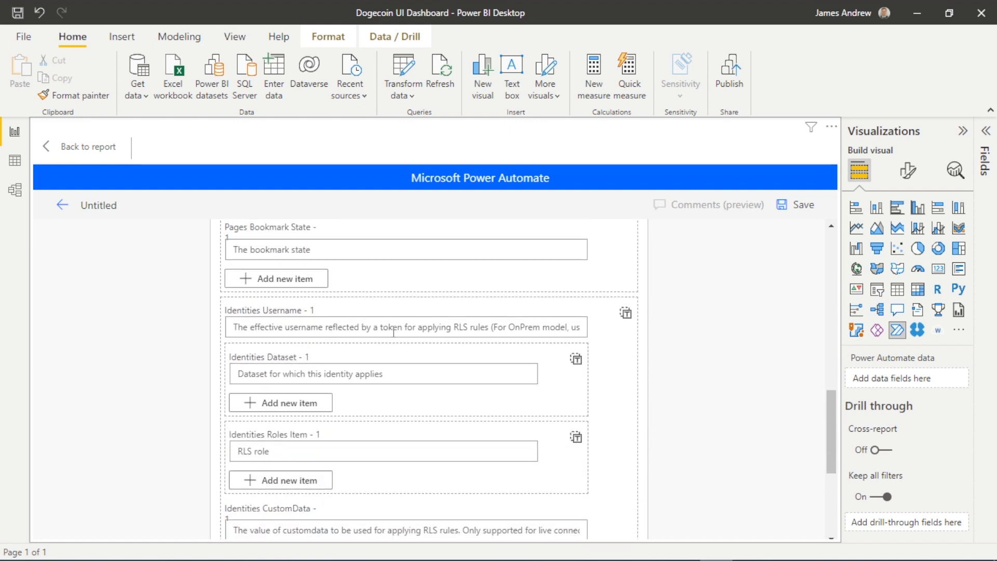
scroll(down, 3)
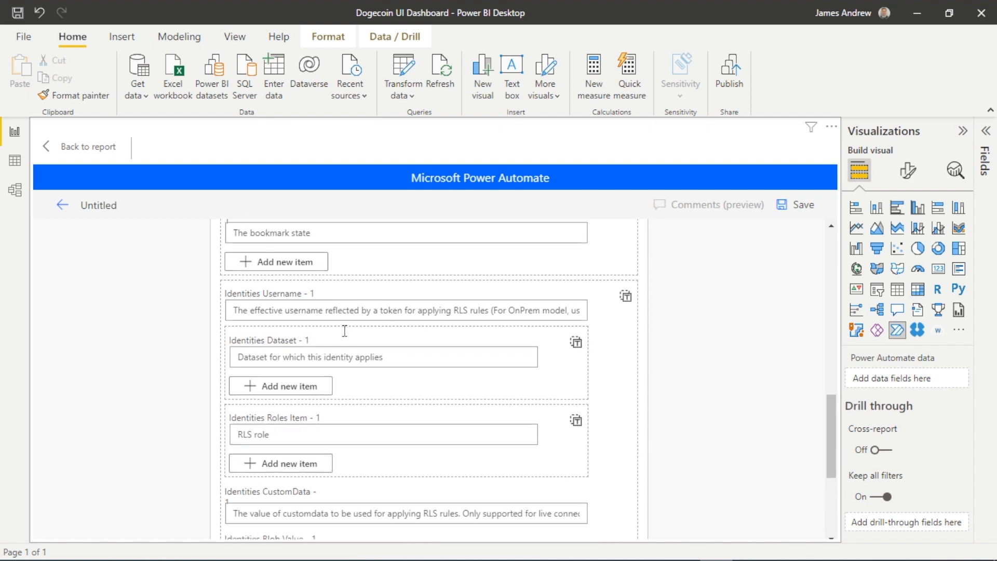
scroll(down, 3)
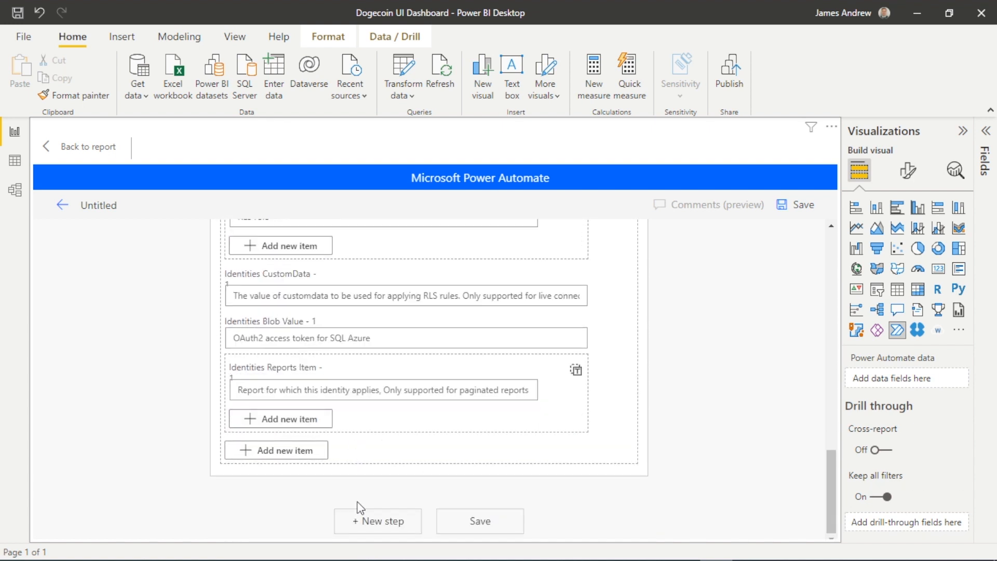
mouse_move(331, 465)
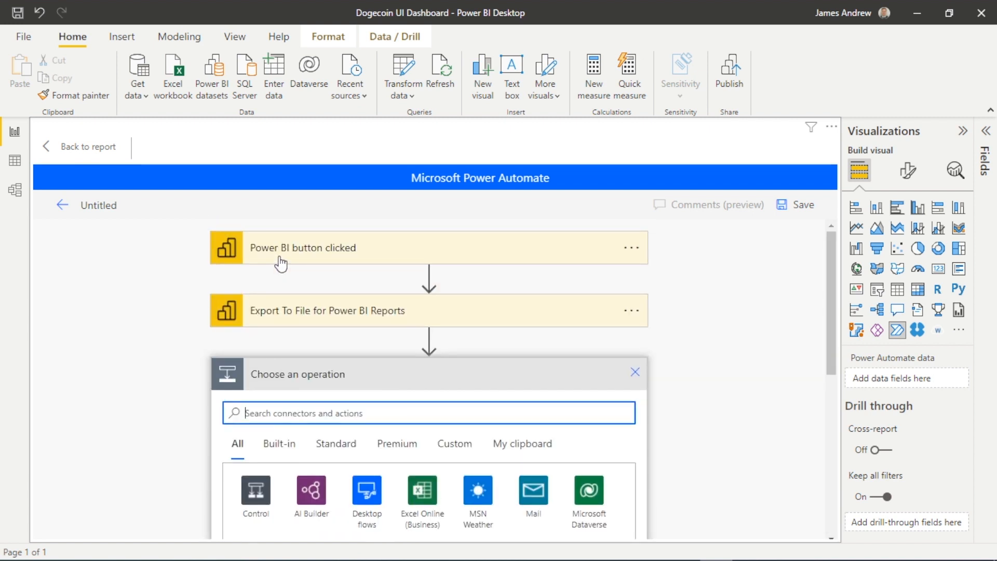
mouse_move(320, 315)
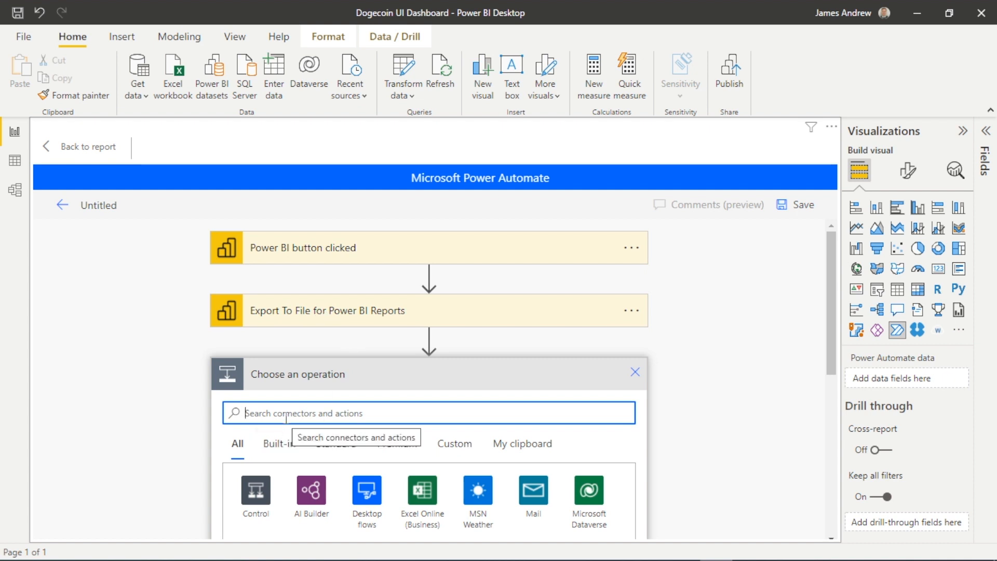
Add a Send an email (V2) Office 365 Outlook action after the export step.
text(send a)
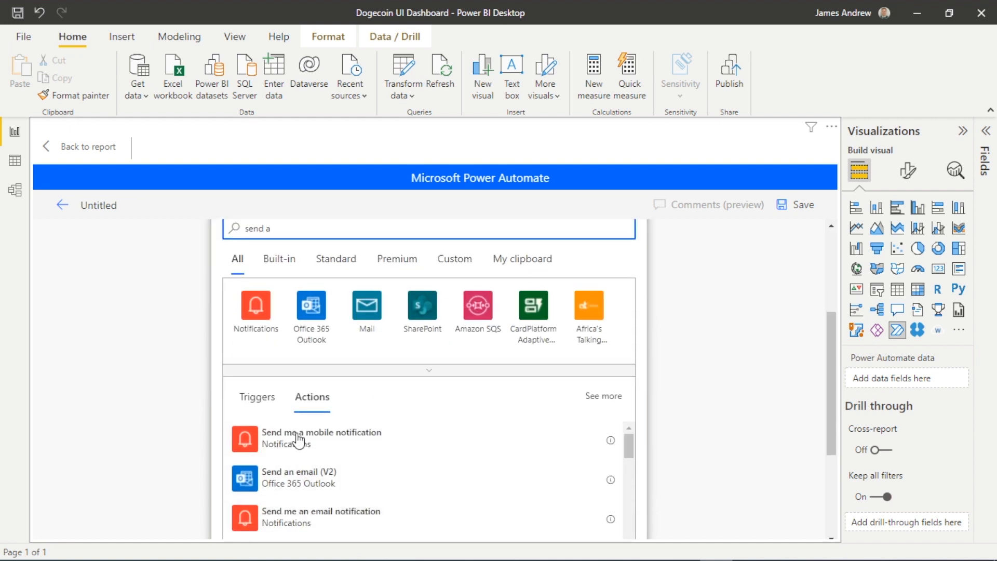
click(299, 478)
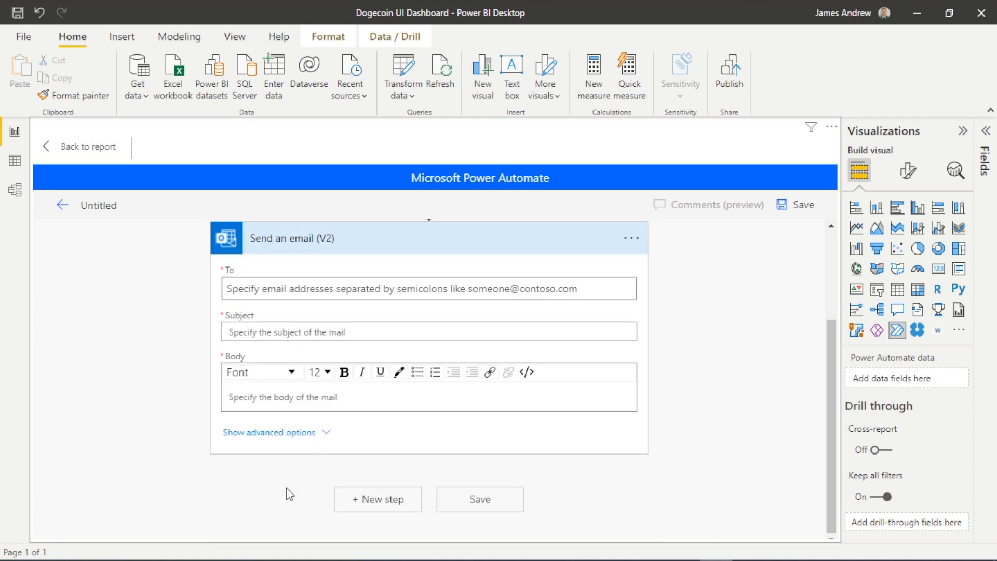
Set the email recipient and the subject 'Latest Dogecoin Dashboard PDF Export'.
click(331, 289)
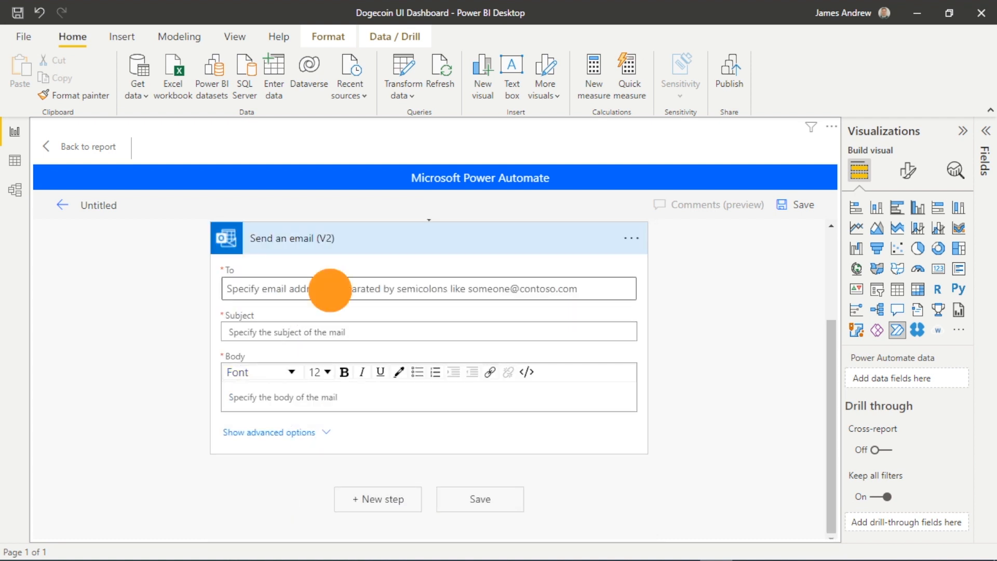
click(329, 289)
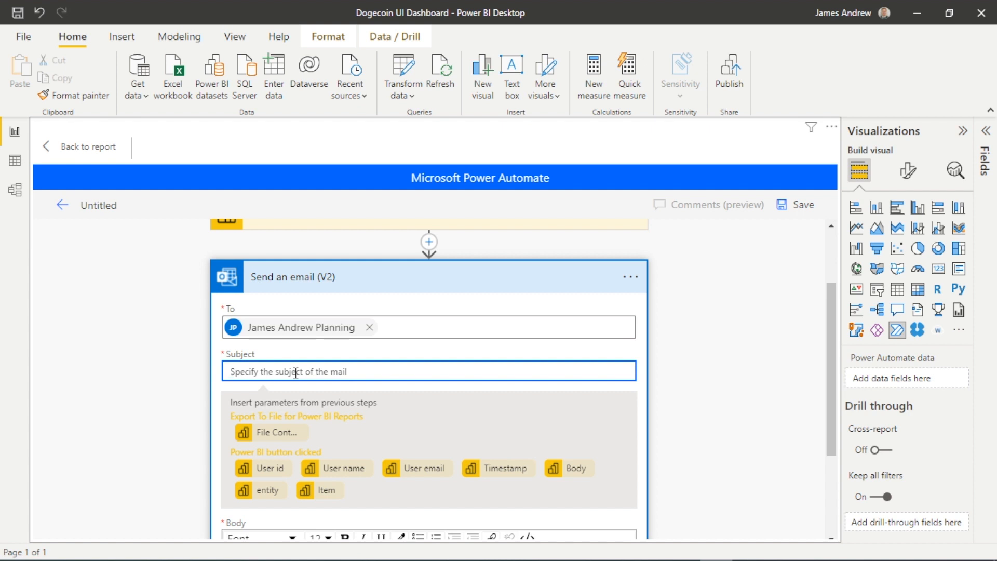
text(DOg)
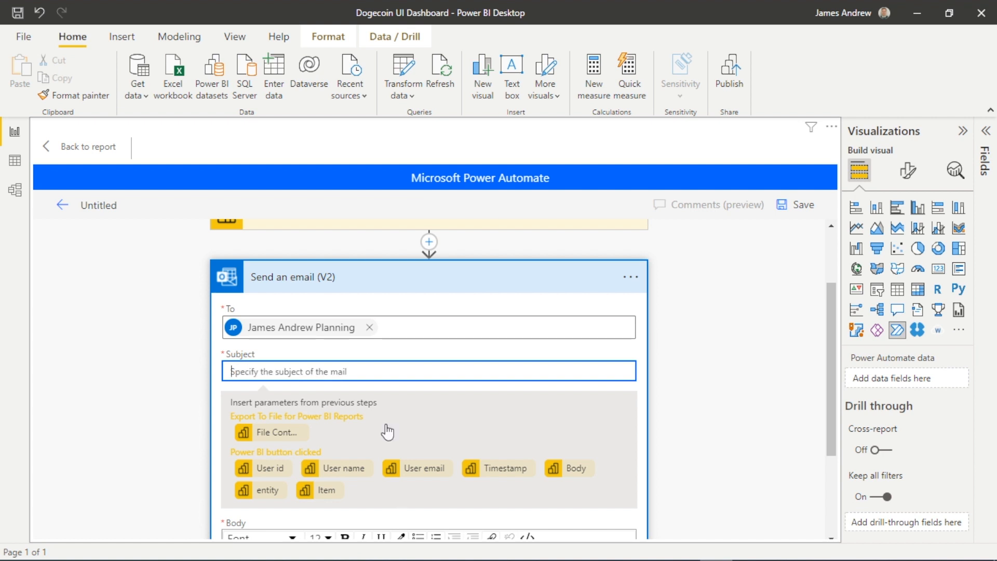
text(Latest)
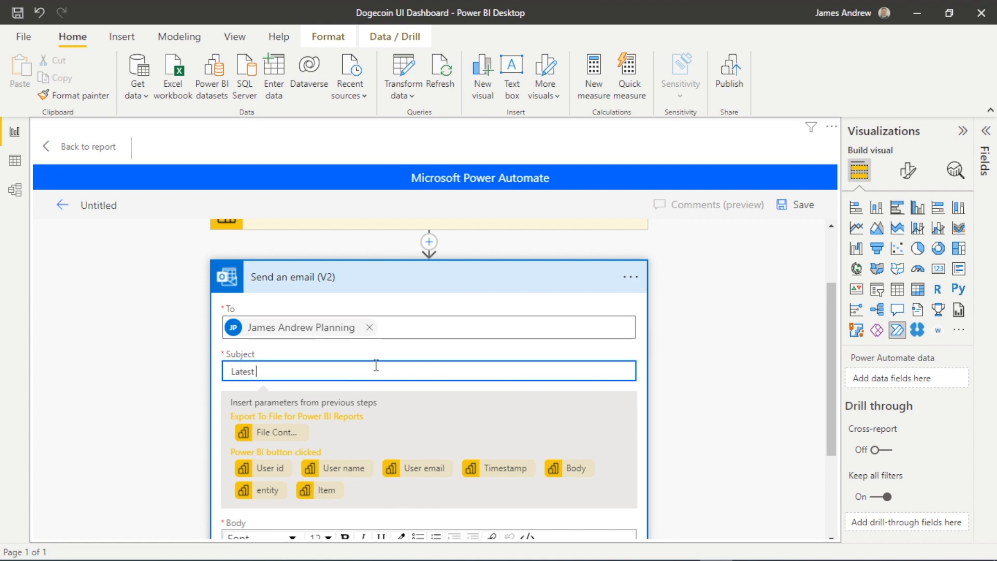
text(Dogecoin D)
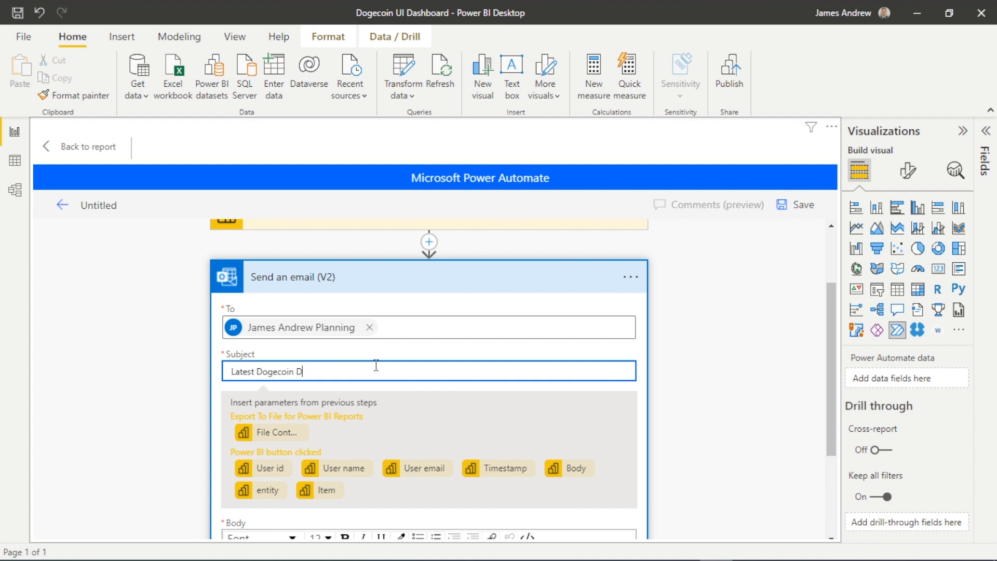
text(ashboard)
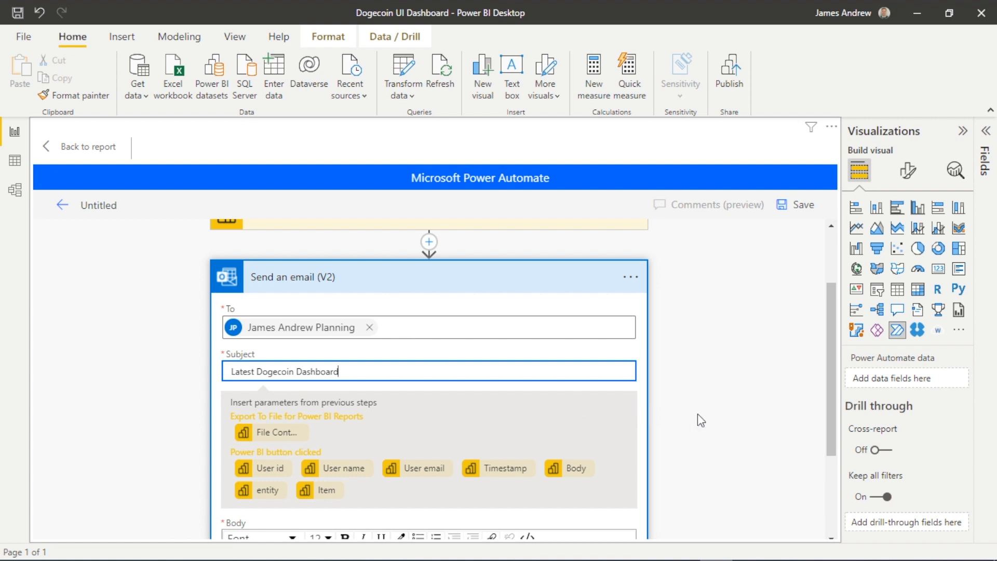
text(PDF)
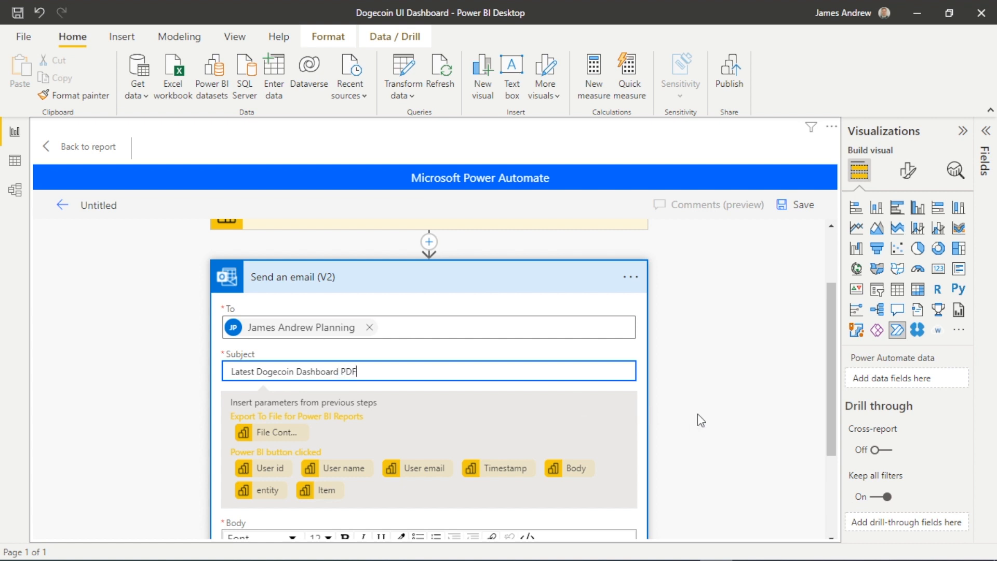
text(Export)
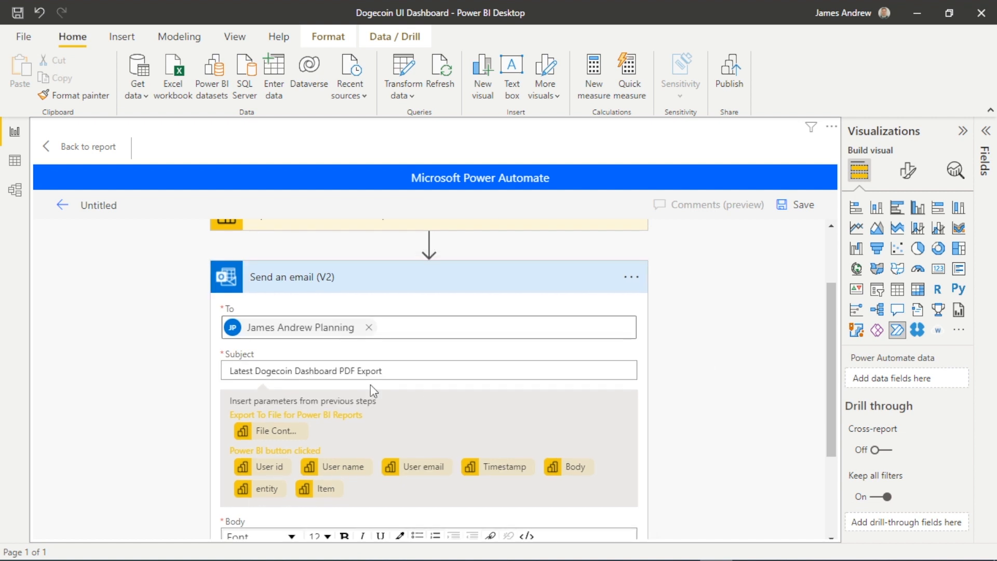
Write the body 'Here's the latest Dogecoin Dashboard information as per:' followed by the Timestamp value.
scroll(down, 3)
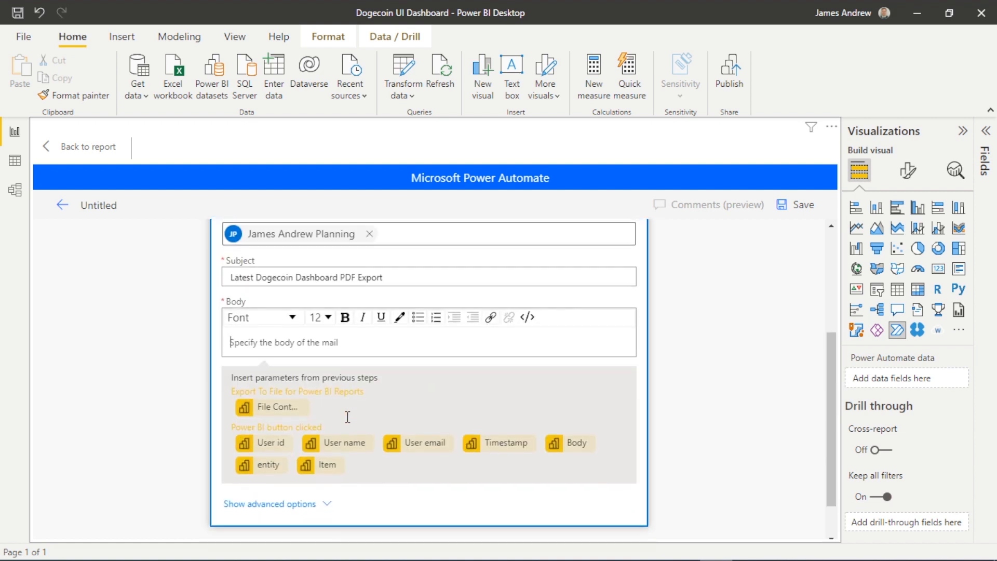
text(Here's t)
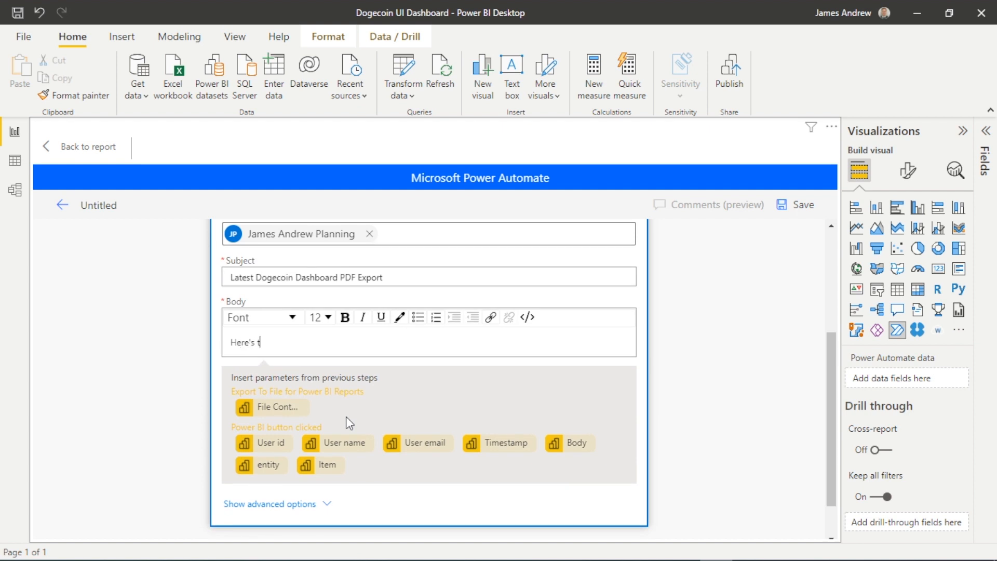
text(he latest)
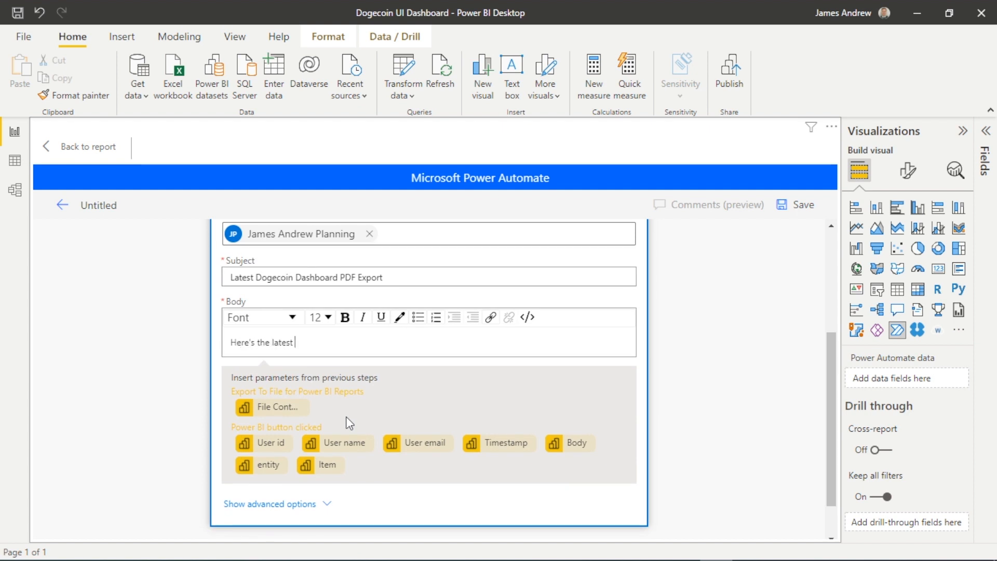
text(Dogecoin)
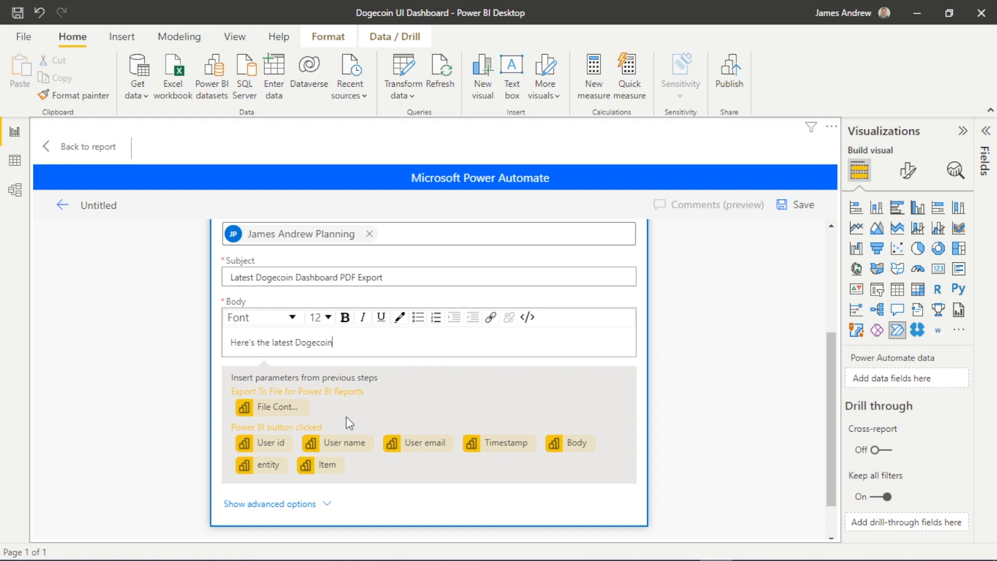
text(Dashboard)
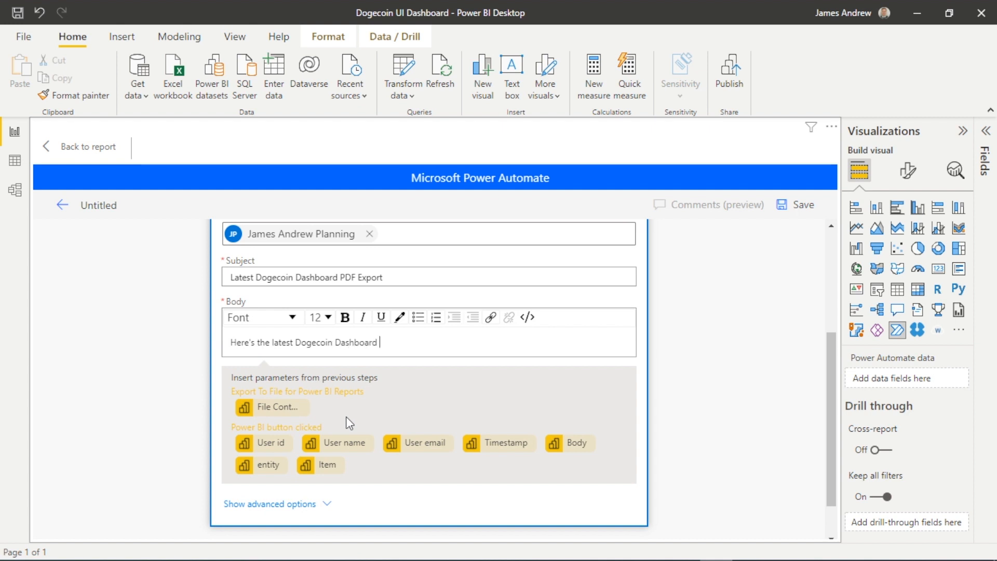
text(information)
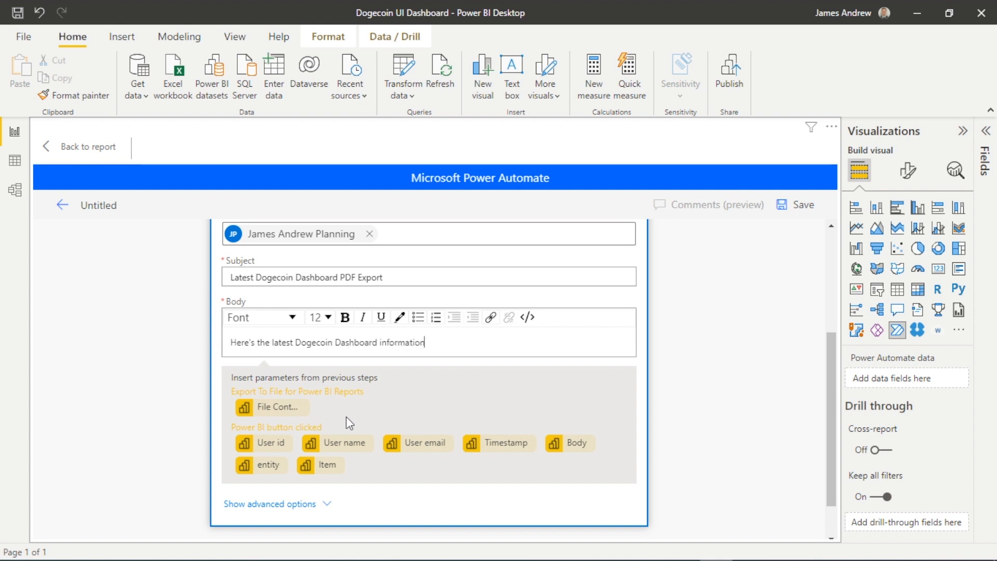
text(as per)
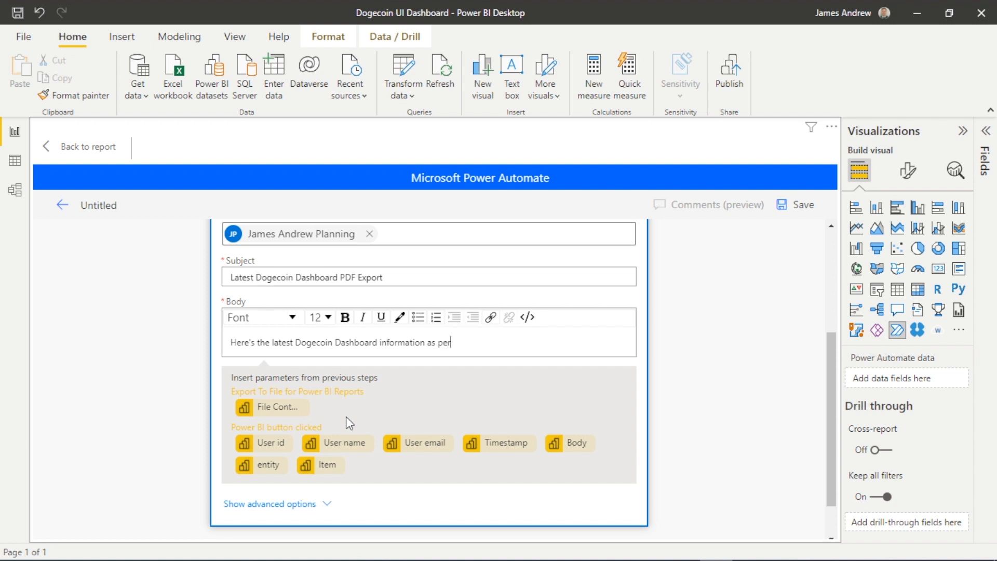
text(:)
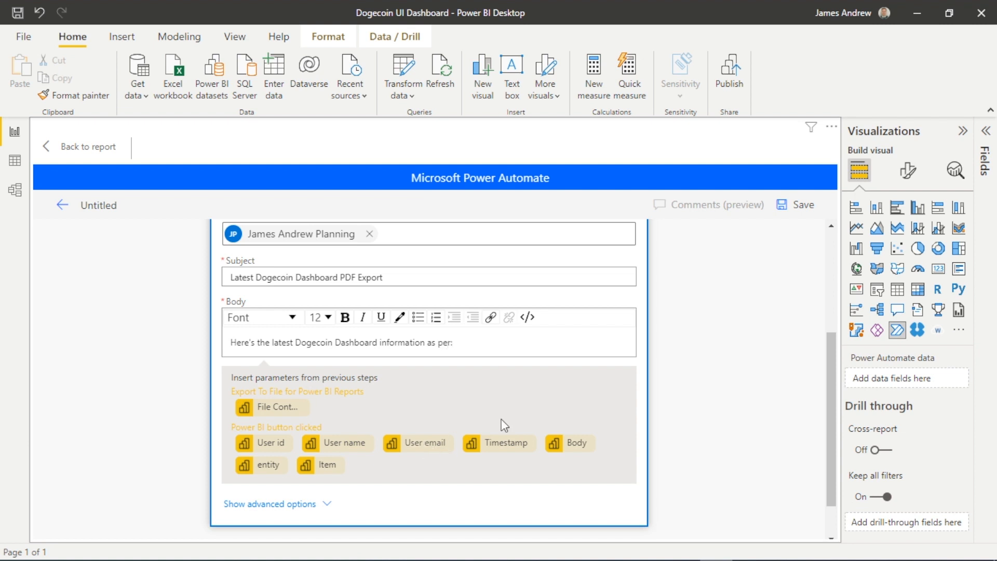
click(505, 442)
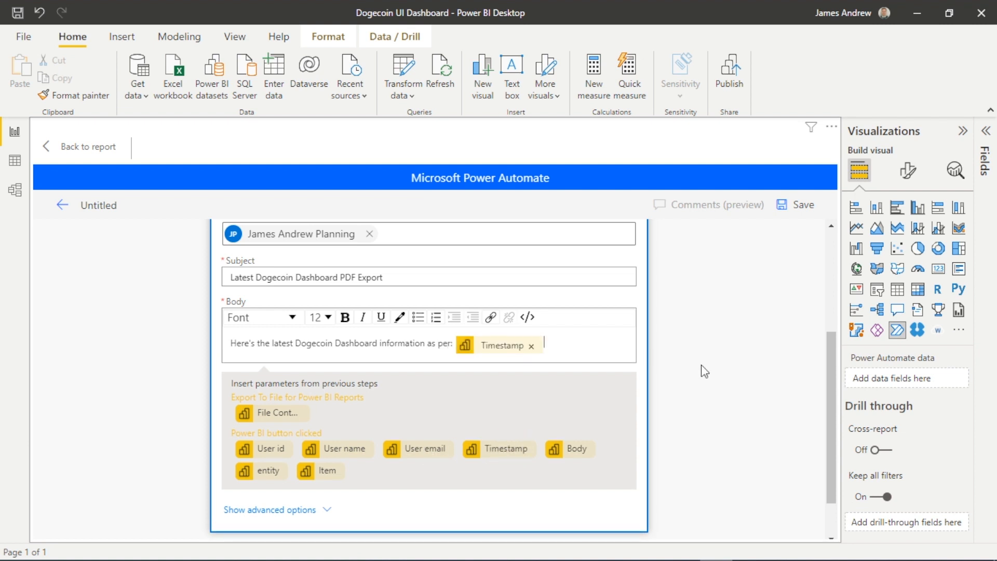
mouse_move(501, 352)
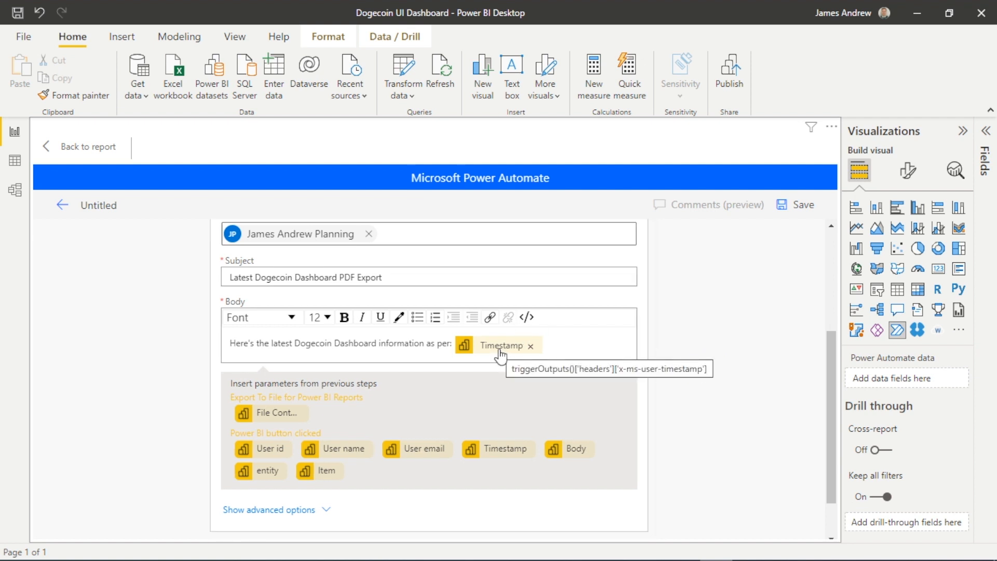
Save the three-step flow and apply it to the report's button.
scroll(down, 3)
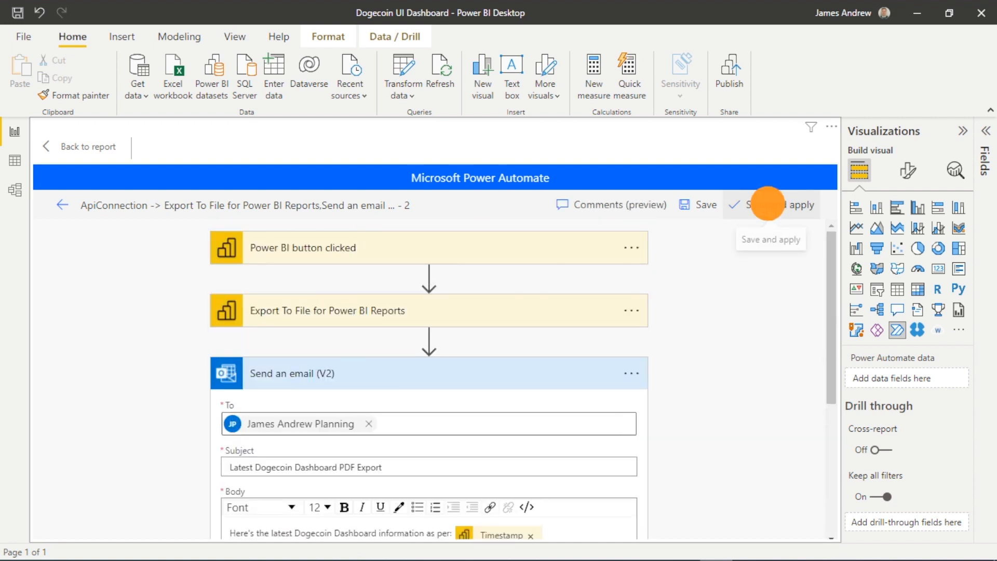
click(771, 205)
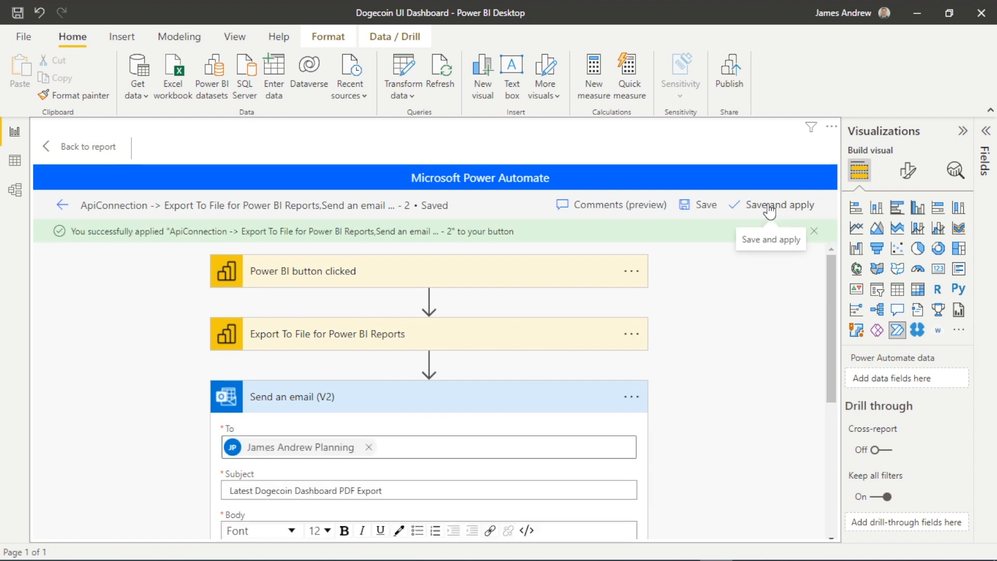
scroll(down, 3)
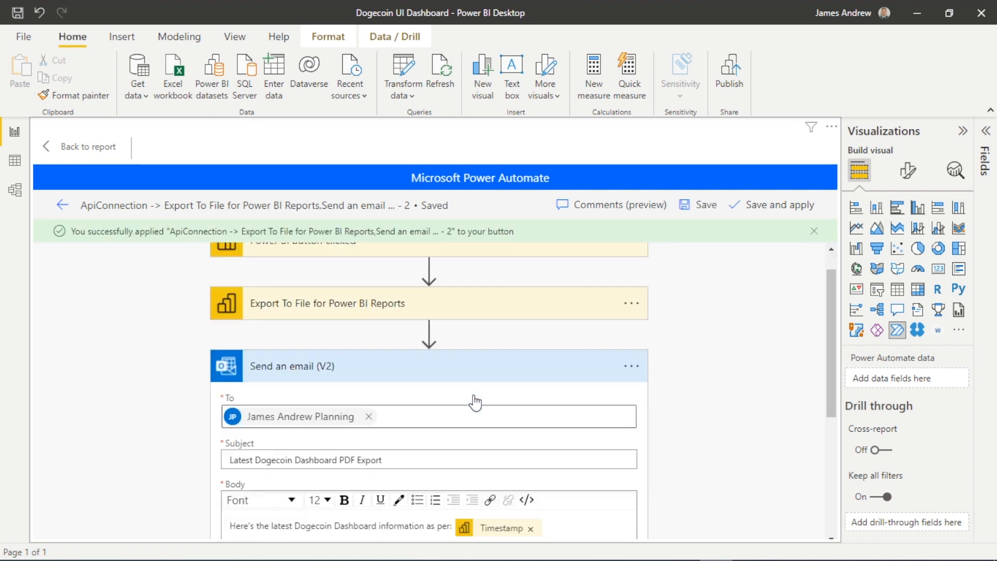
scroll(down, 3)
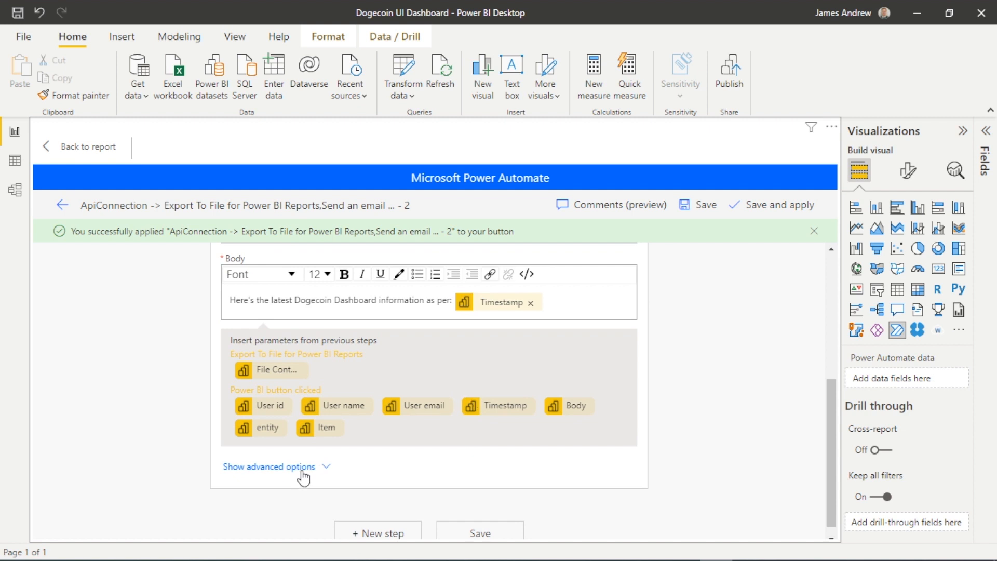
Show the email step's advanced options (From, CC, BCC, attachments, importance) and leave them empty.
click(268, 466)
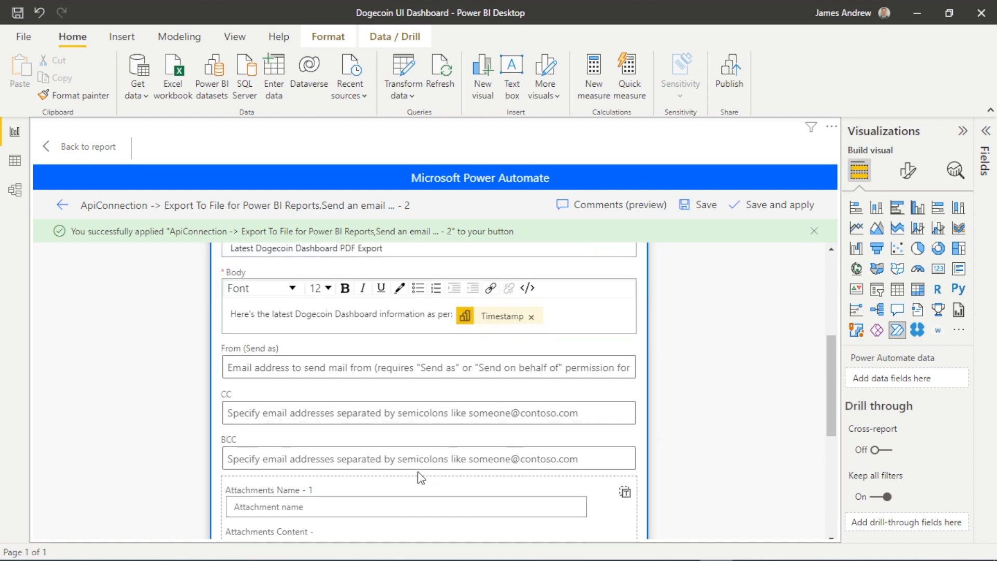
scroll(down, 3)
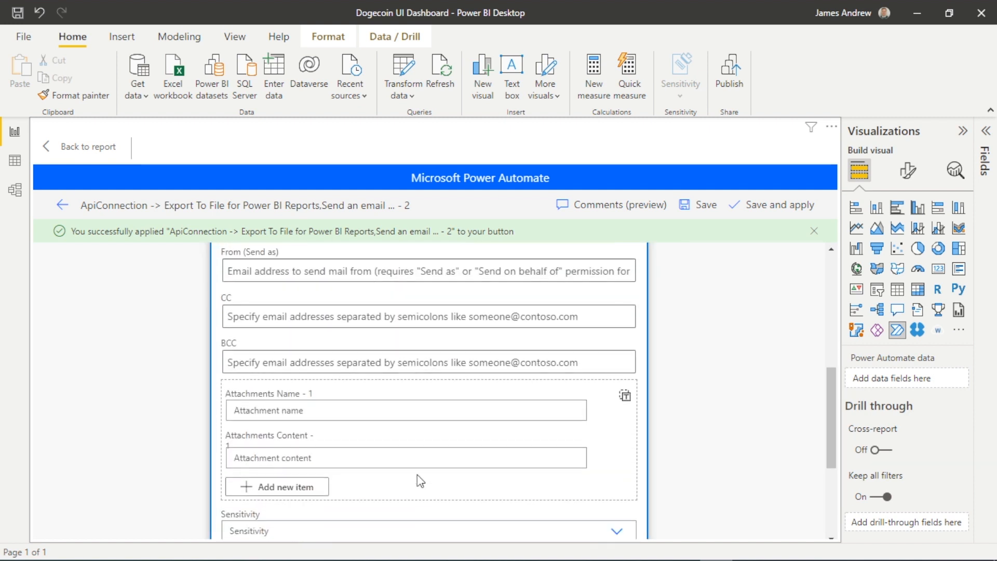
scroll(down, 3)
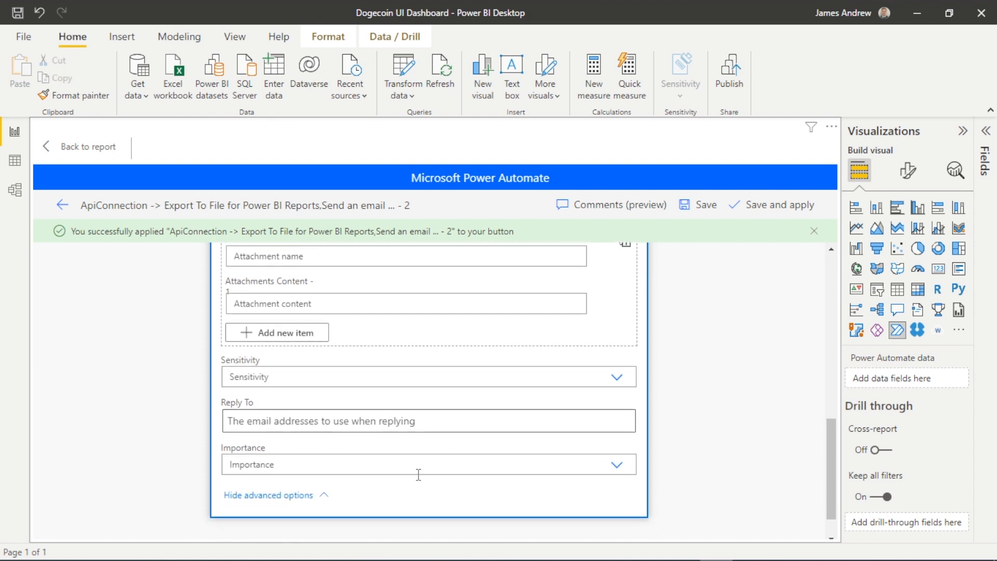
scroll(down, 3)
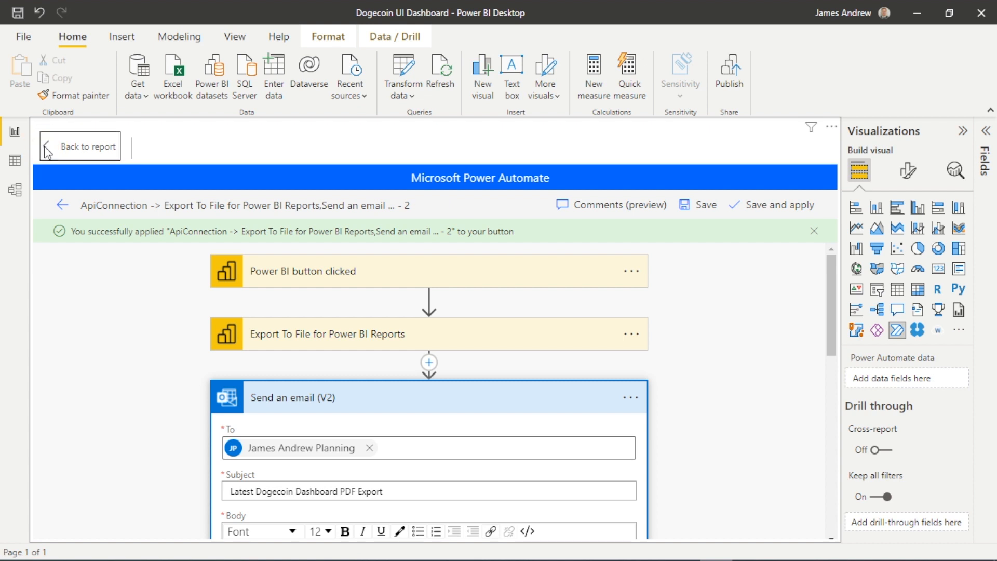
Return from the flow editor to the Dogecoin dashboard with its Run flow button.
click(79, 145)
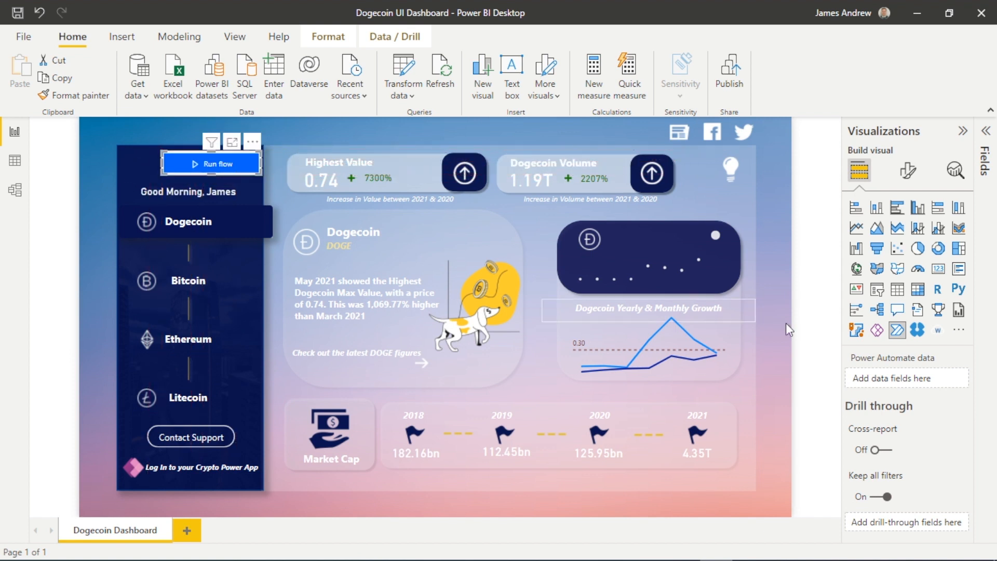
Turn off the Run flow button's background fill so it blends into the dark sidebar.
click(907, 171)
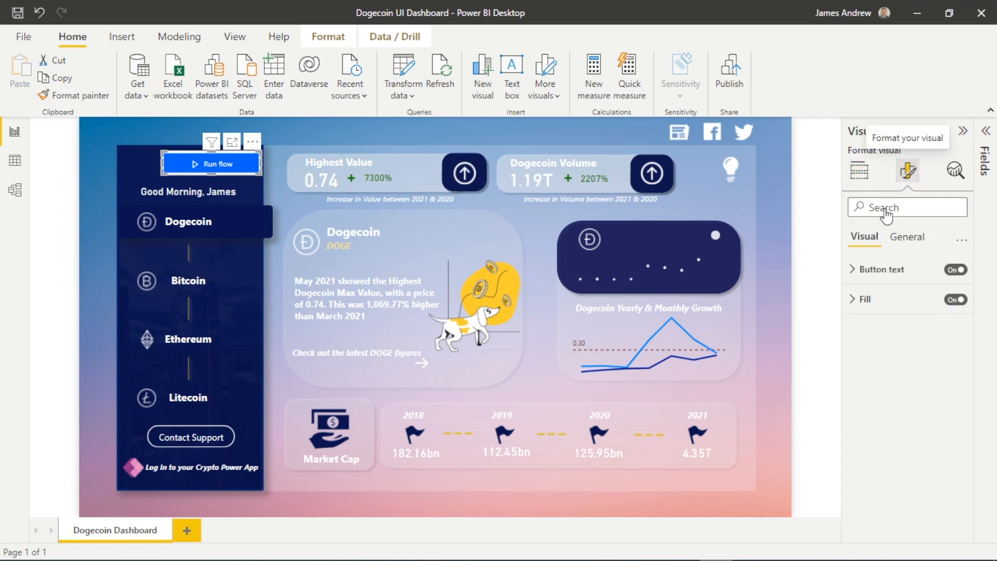
click(906, 237)
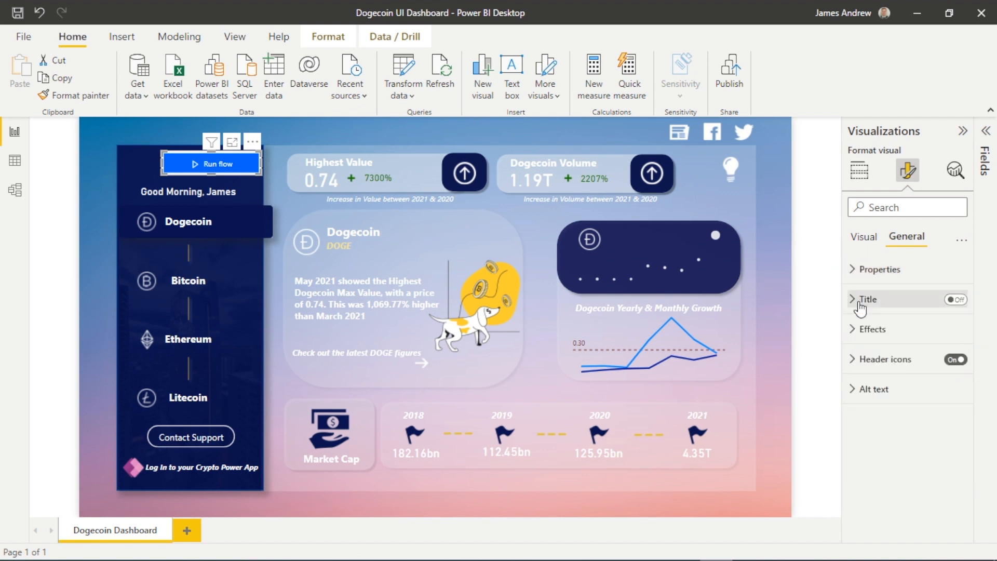
text(backg)
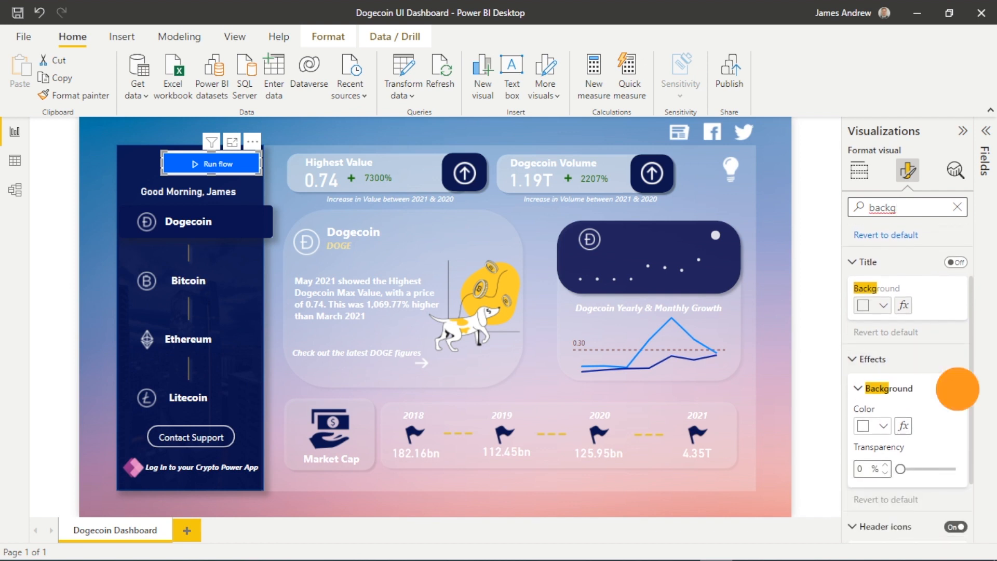
click(947, 388)
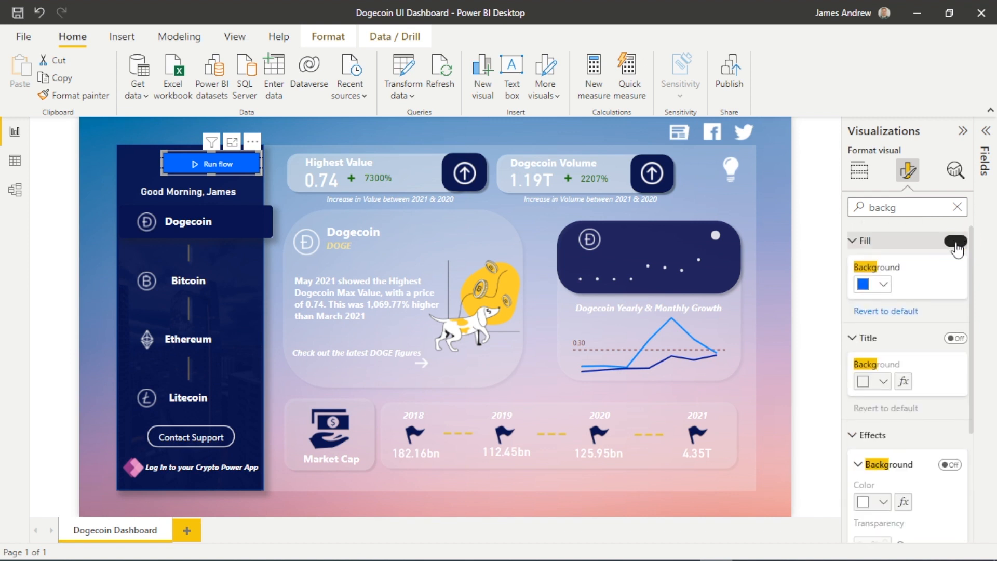
click(955, 241)
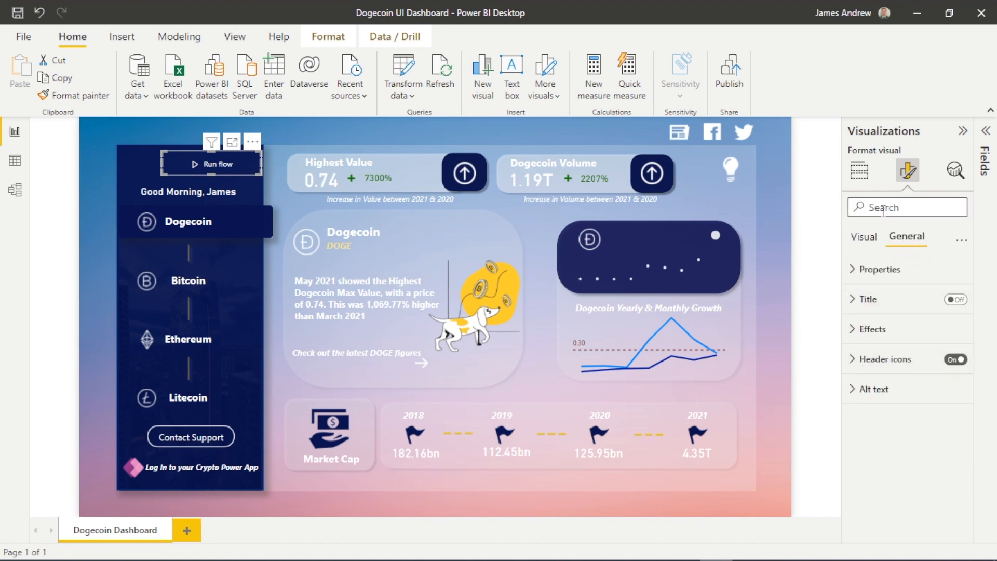
Change the flow button's text to 'Export and email PDF Report' via the Format visual text search.
text(text)
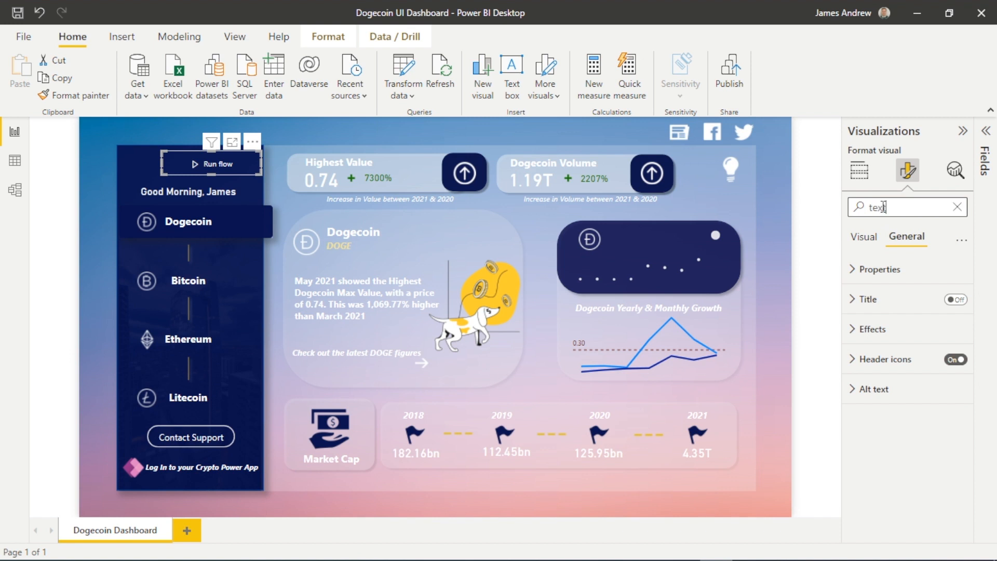
click(855, 241)
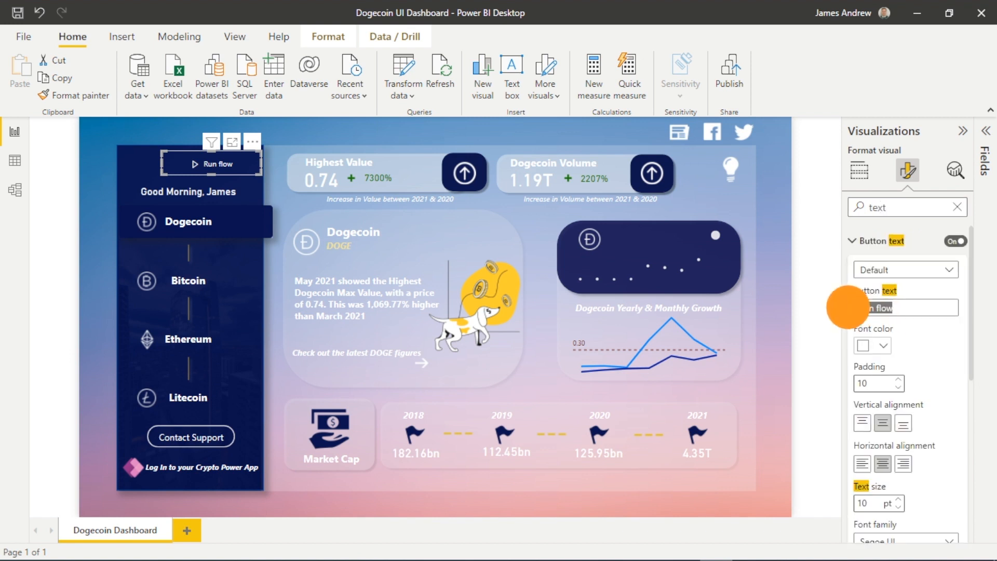
text(Export)
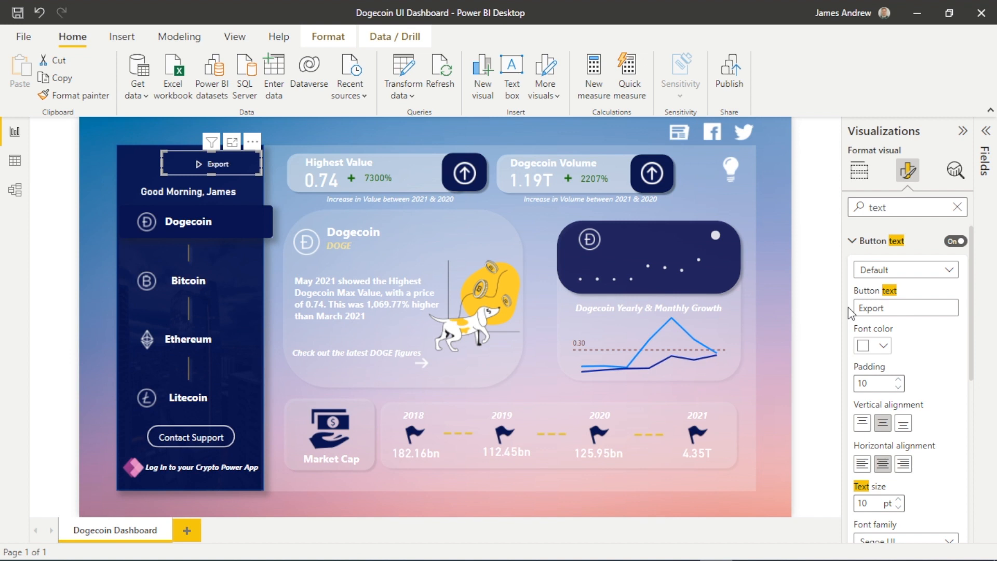
text(and email PDF Re)
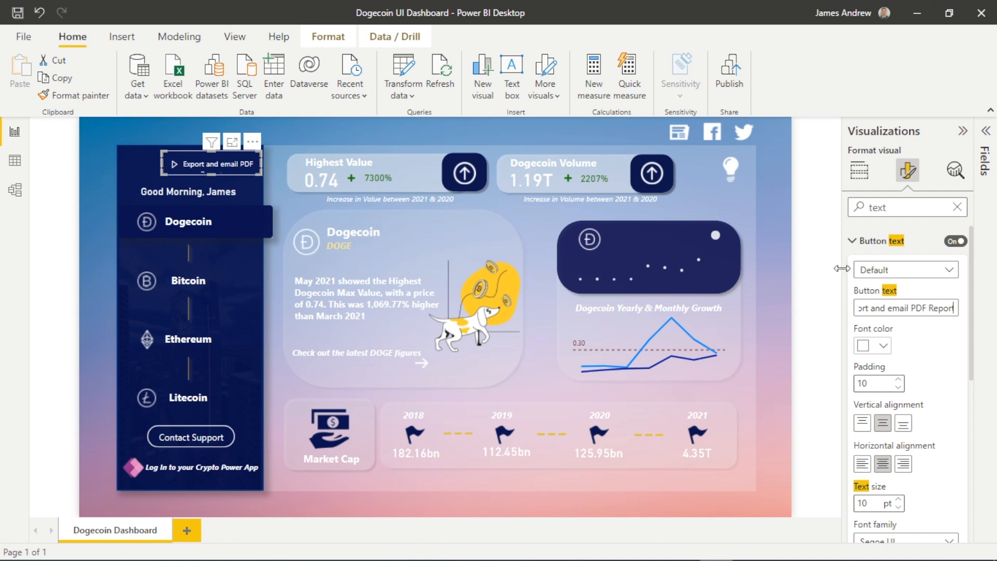
mouse_move(897, 393)
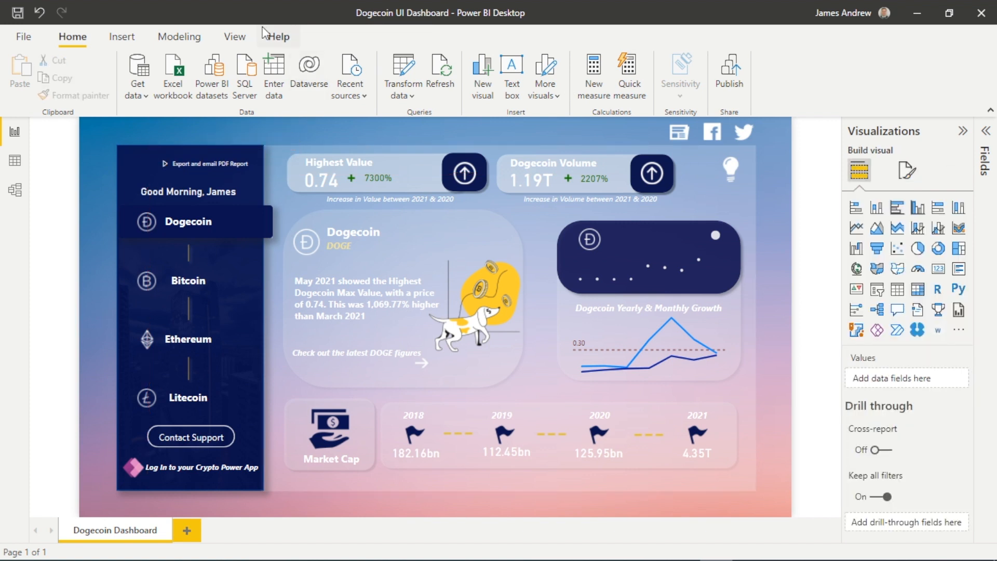
click(122, 37)
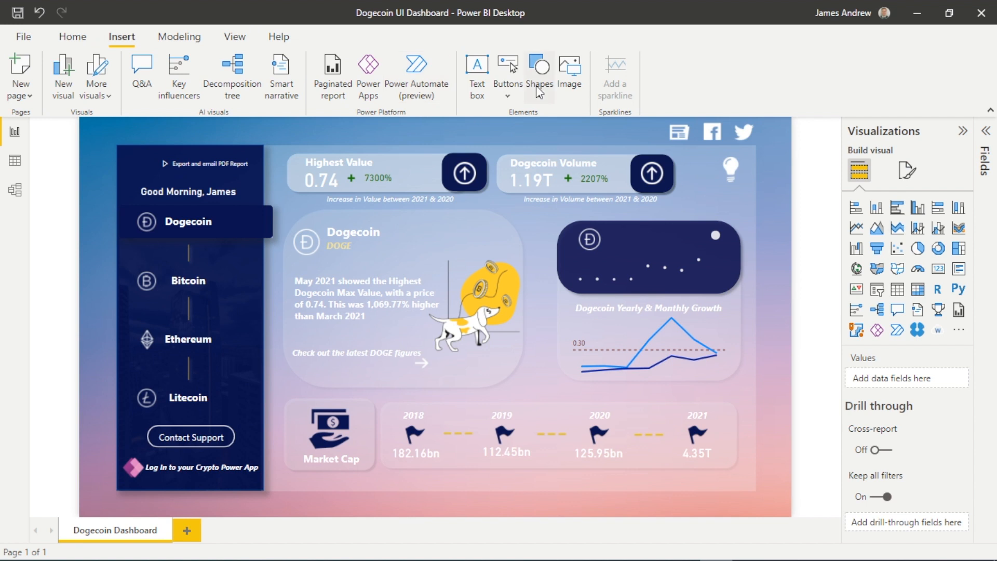